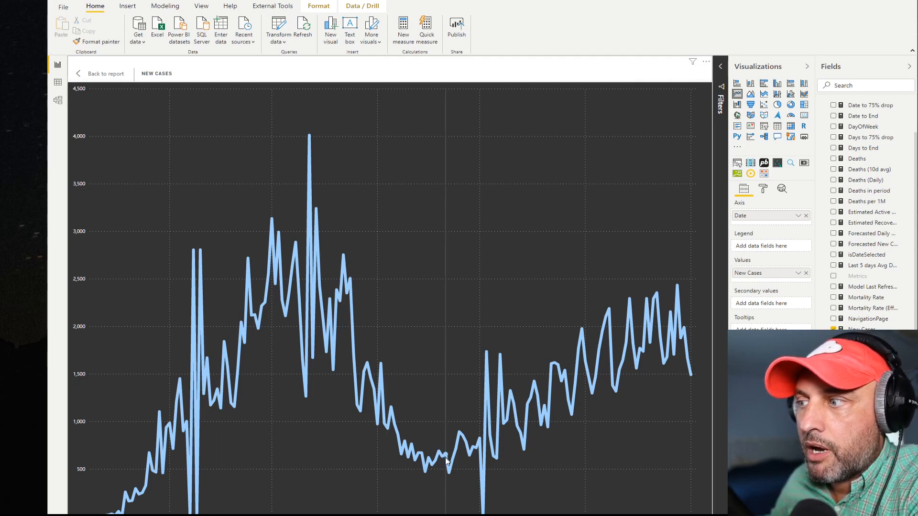
pyautogui.moveTo(447, 470)
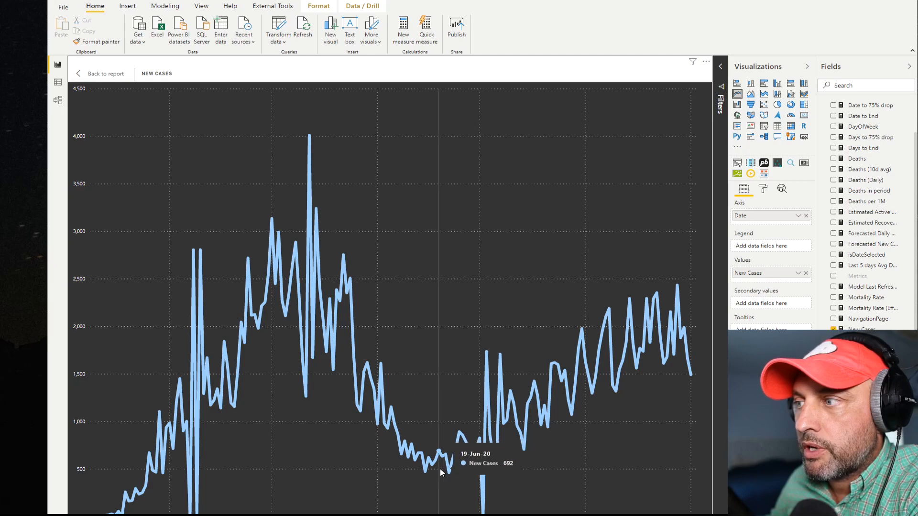
pyautogui.moveTo(655, 346)
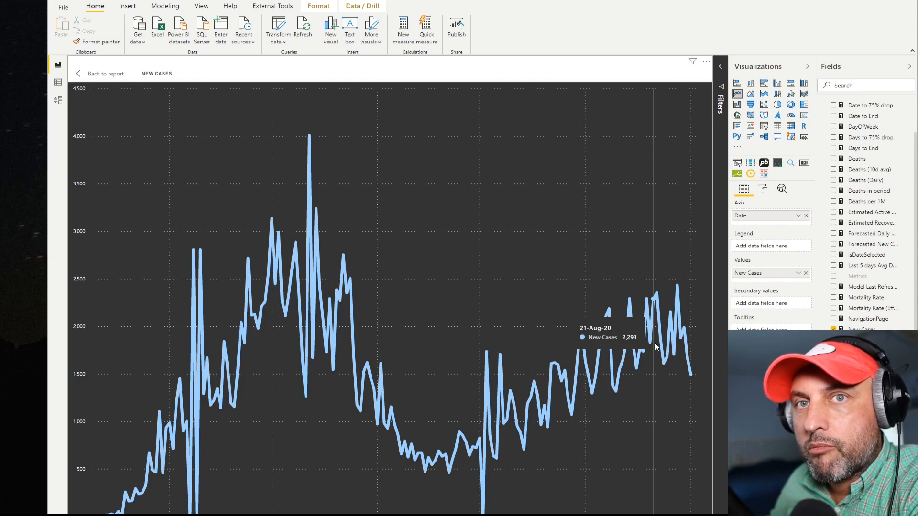
# Step: Add Deaths (Daily) to the line chart's secondary values so it plots on its own axis
pyautogui.click(834, 180)
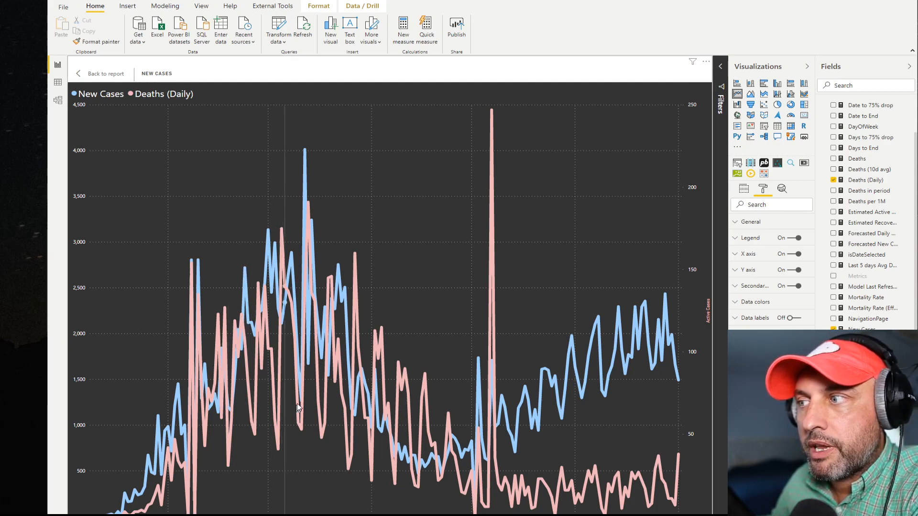
pyautogui.moveTo(445, 442)
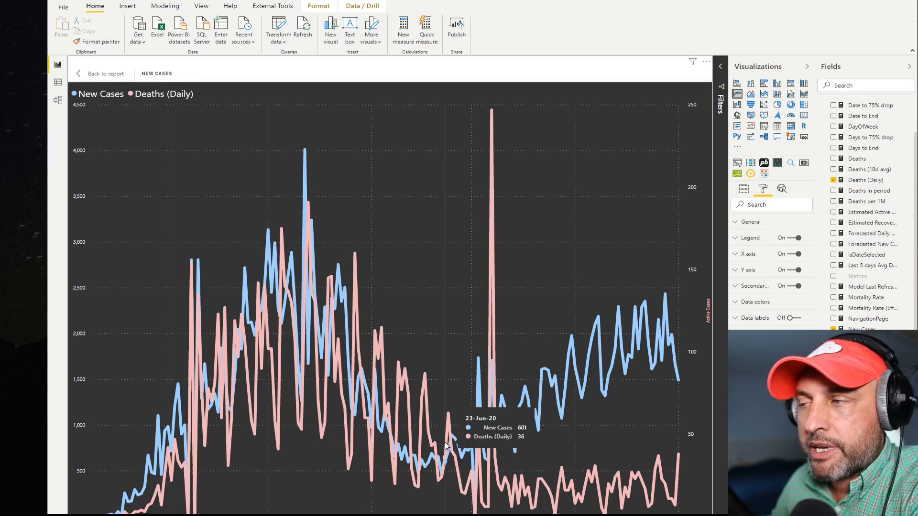
pyautogui.moveTo(662, 341)
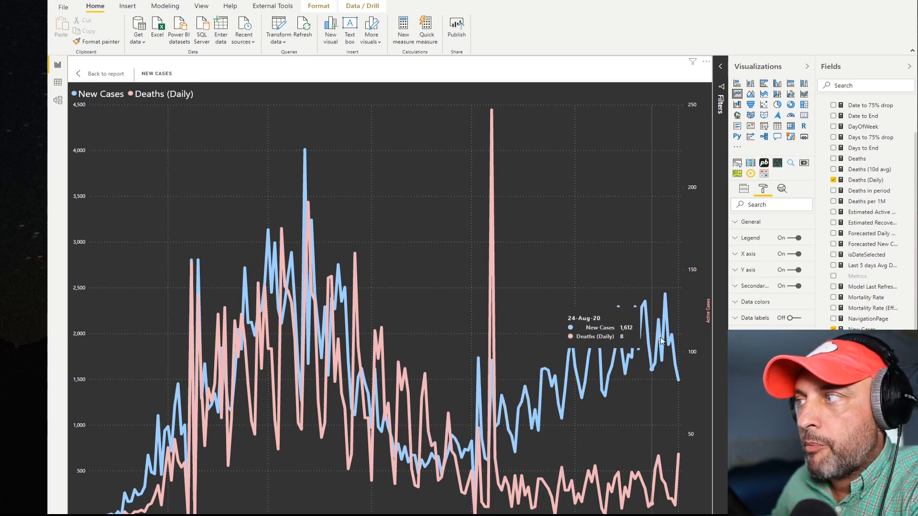
pyautogui.moveTo(516, 481)
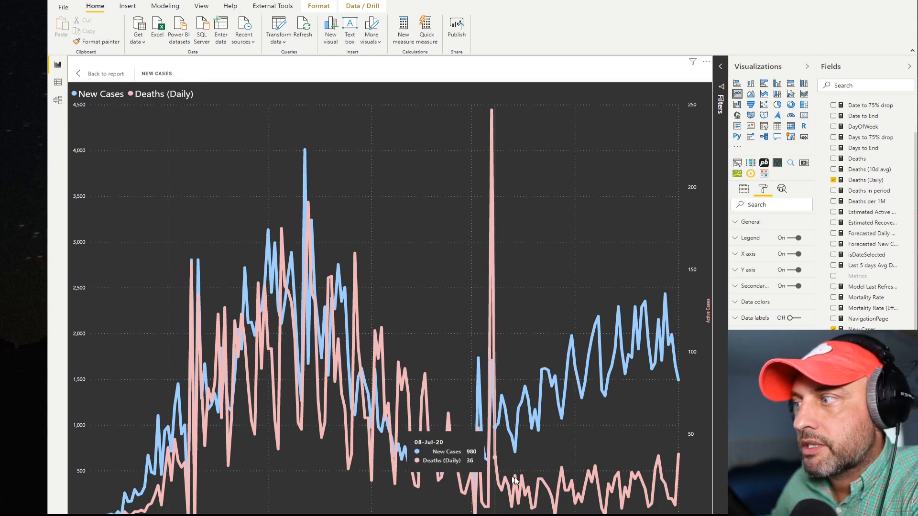
pyautogui.moveTo(644, 491)
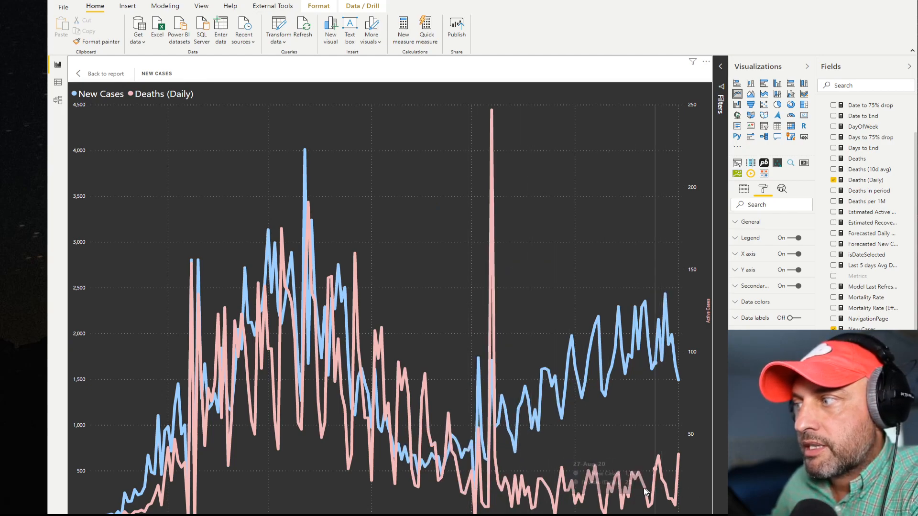
pyautogui.moveTo(513, 473)
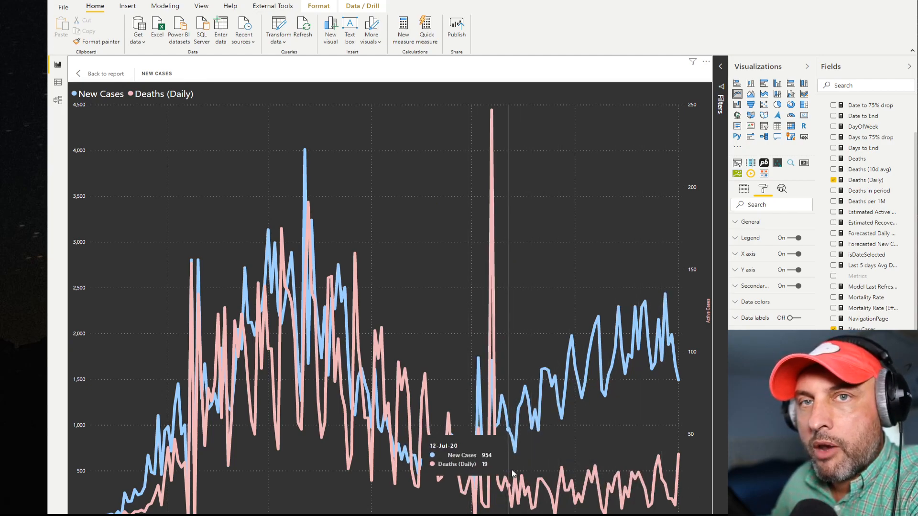
pyautogui.moveTo(512, 473)
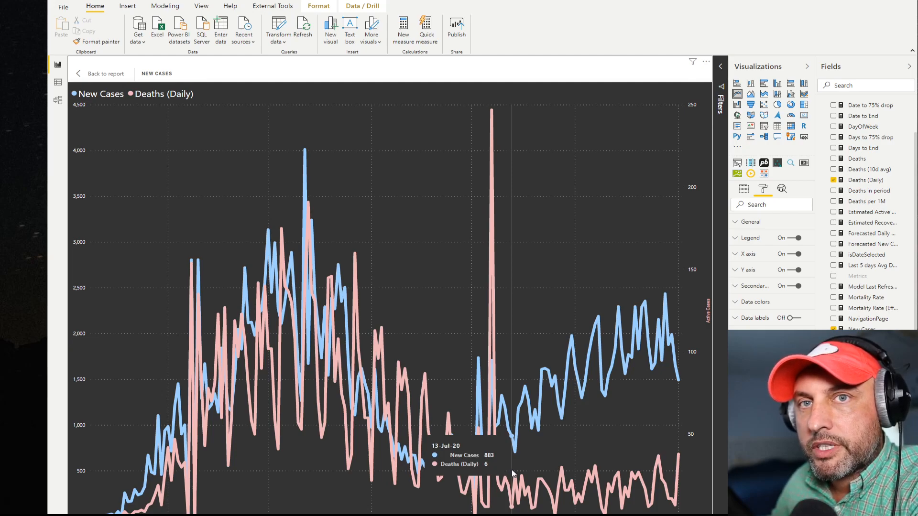
pyautogui.click(834, 169)
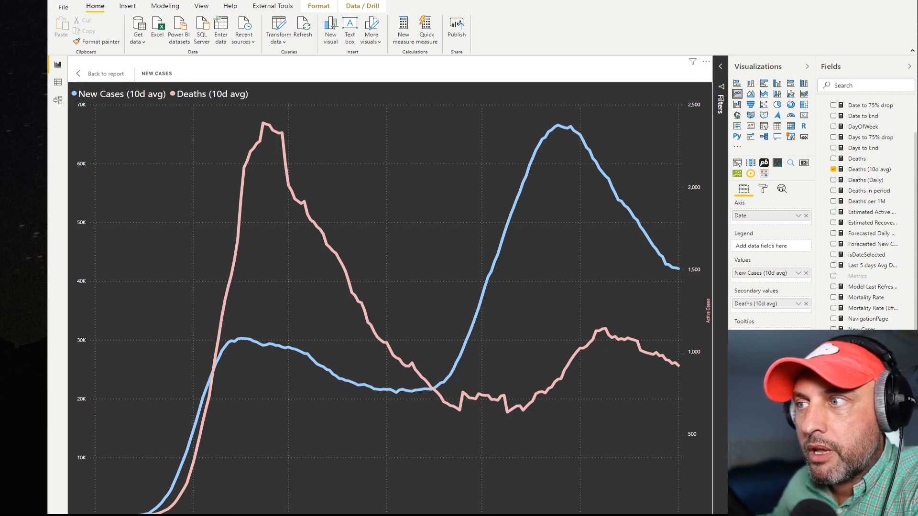
pyautogui.moveTo(284, 415)
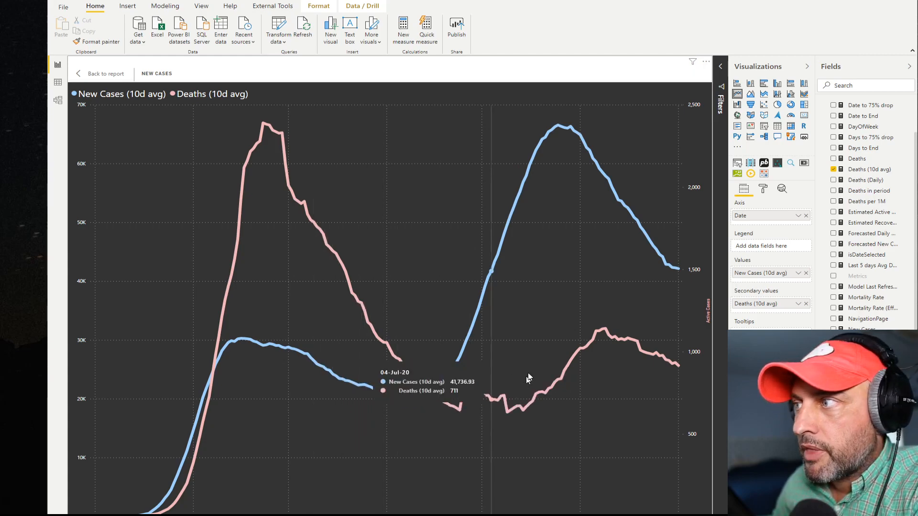
pyautogui.moveTo(269, 134)
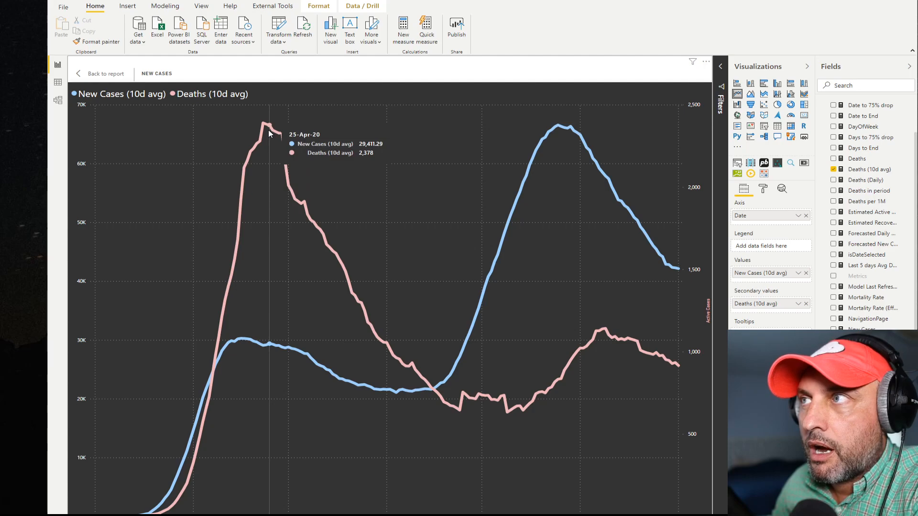
pyautogui.moveTo(356, 227)
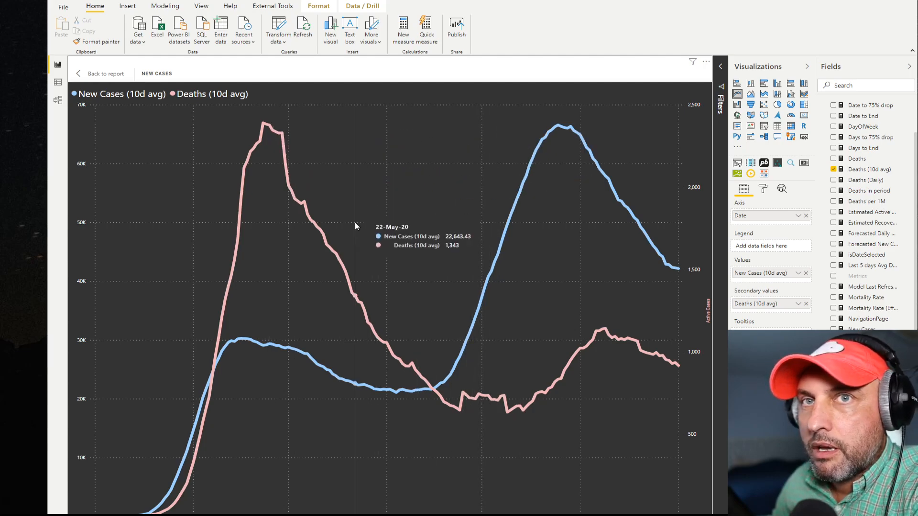
pyautogui.moveTo(99, 250)
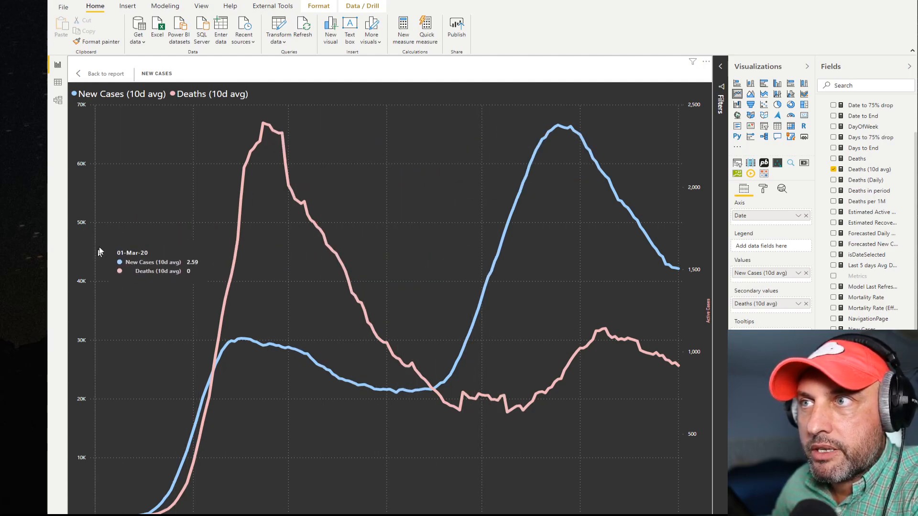
pyautogui.moveTo(85, 249)
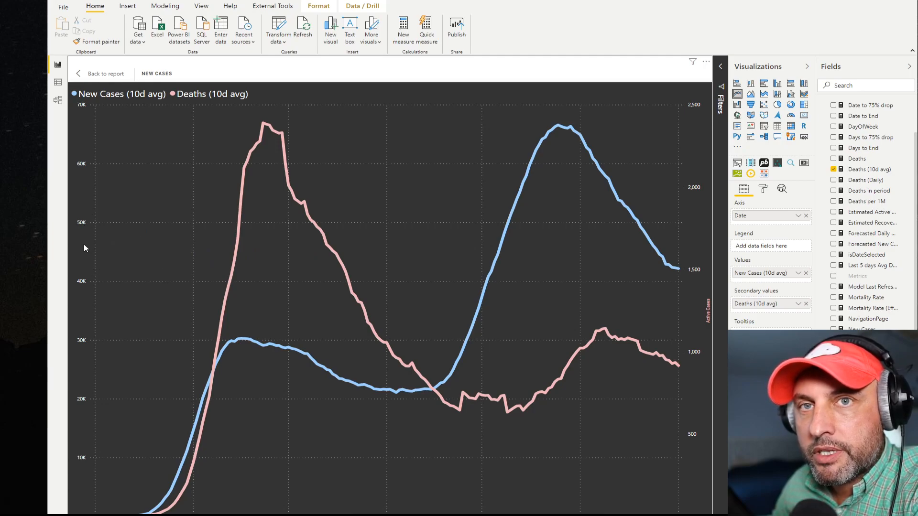
pyautogui.moveTo(669, 237)
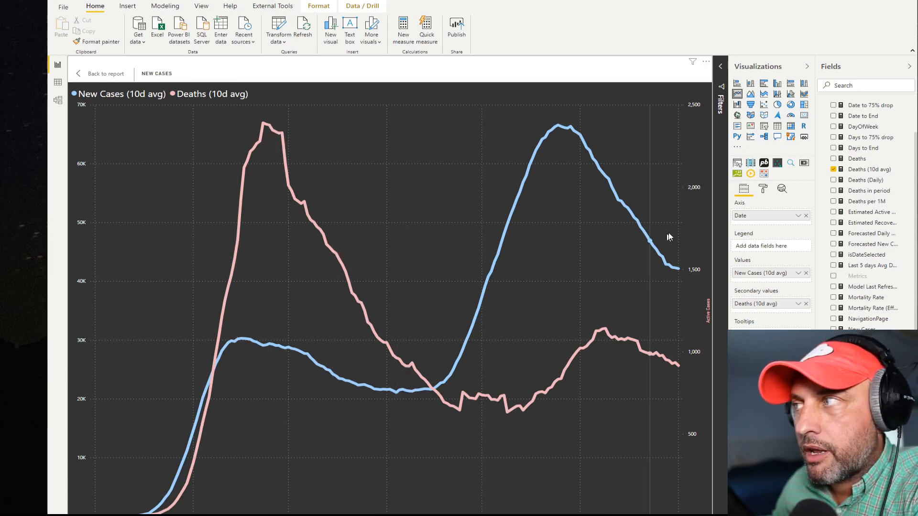
pyautogui.moveTo(91, 109)
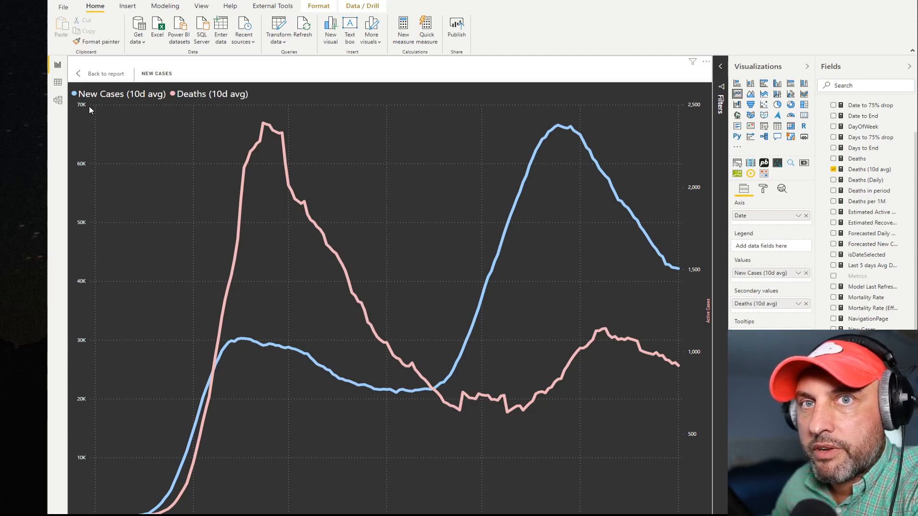
pyautogui.moveTo(630, 164)
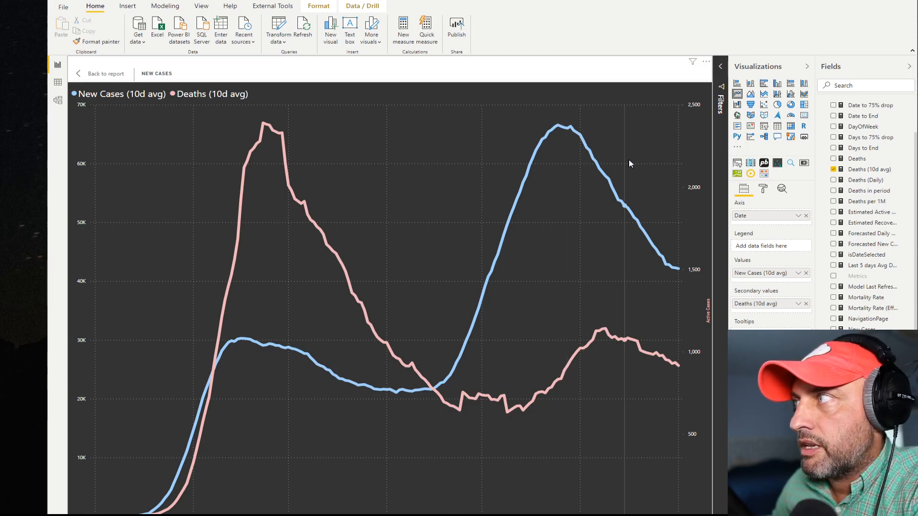
pyautogui.moveTo(269, 130)
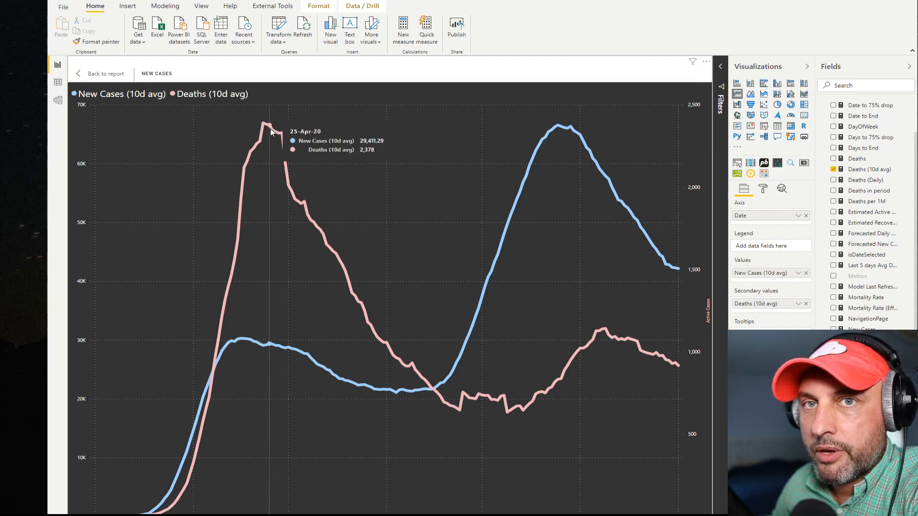
pyautogui.moveTo(602, 203)
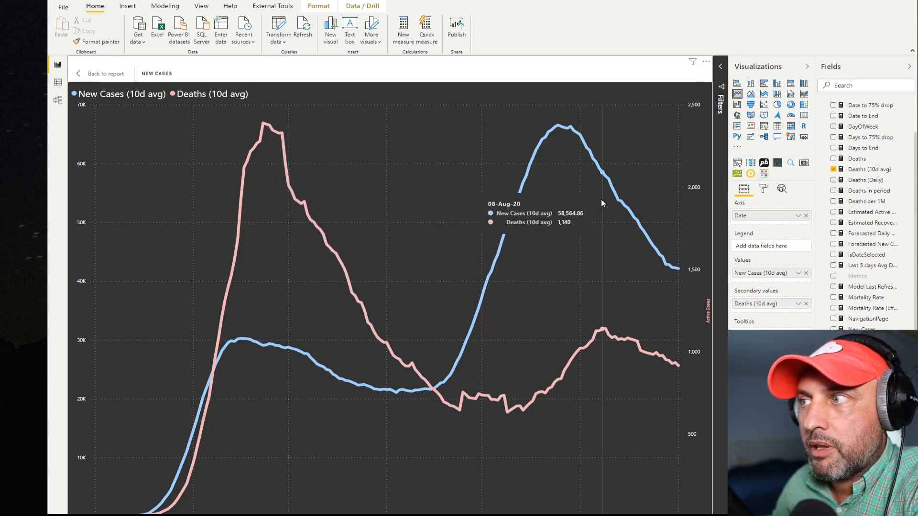
pyautogui.moveTo(275, 158)
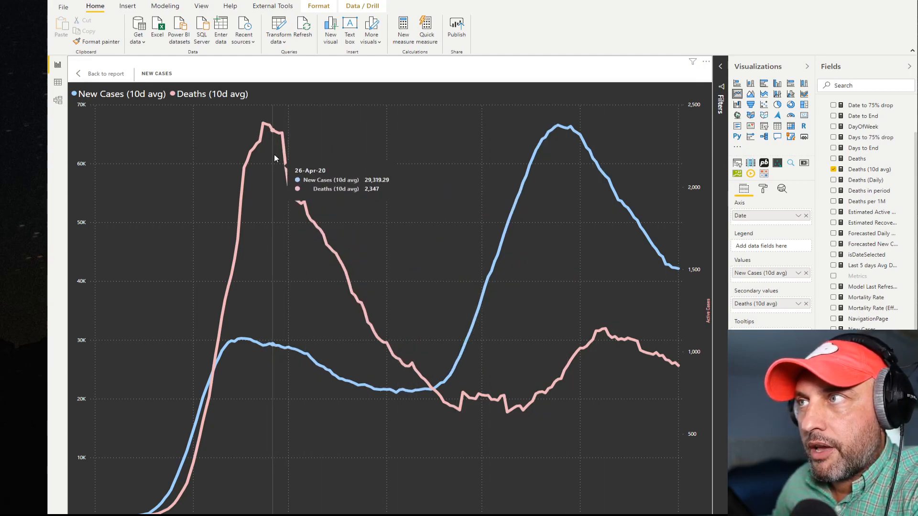
pyautogui.moveTo(567, 159)
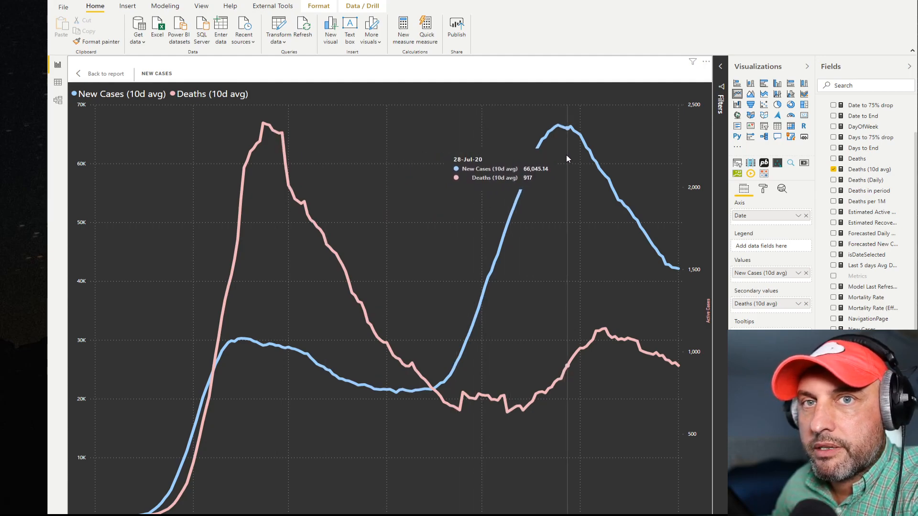
pyautogui.moveTo(435, 195)
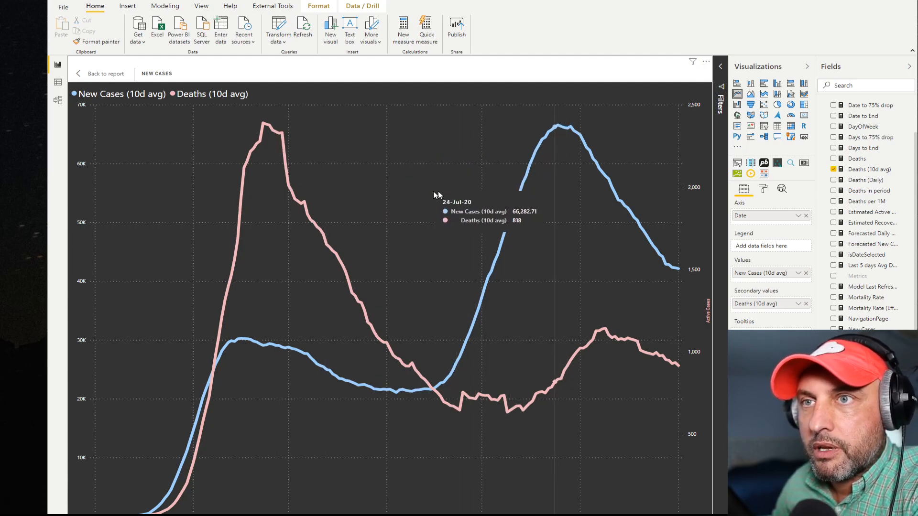
pyautogui.moveTo(340, 377)
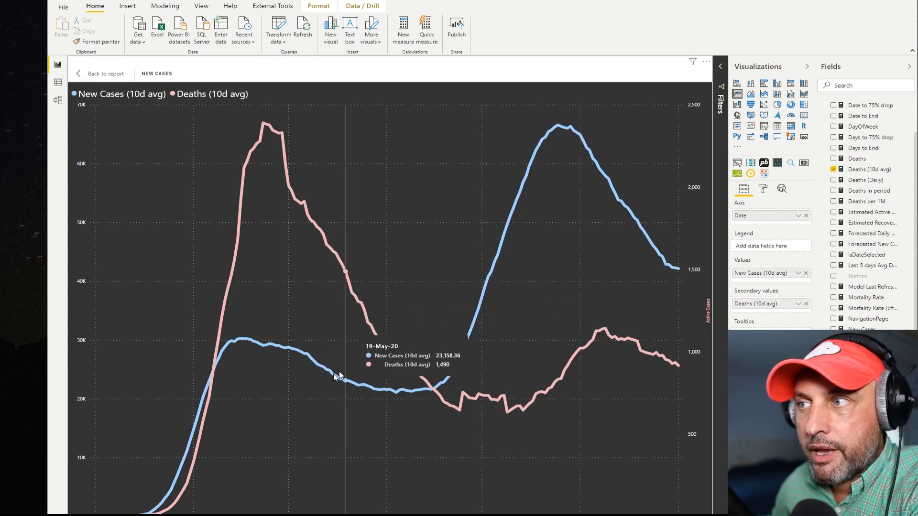
pyautogui.moveTo(263, 469)
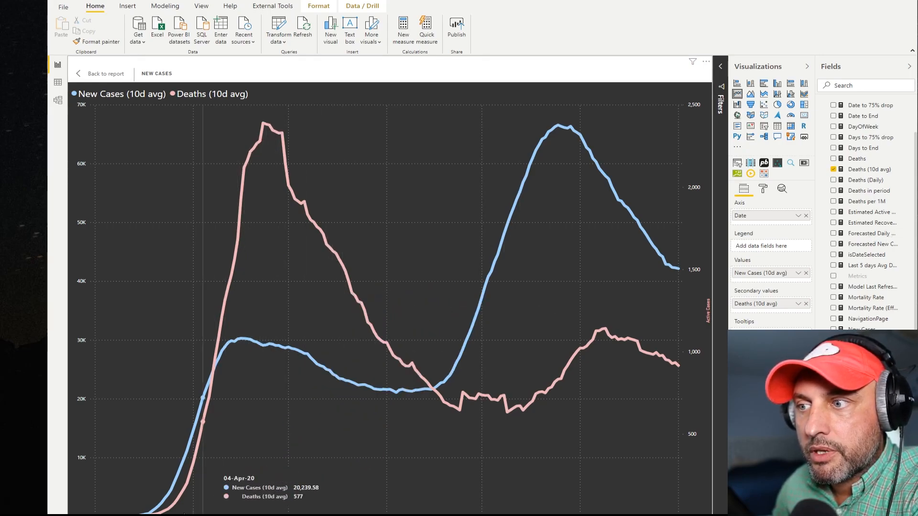
pyautogui.moveTo(198, 467)
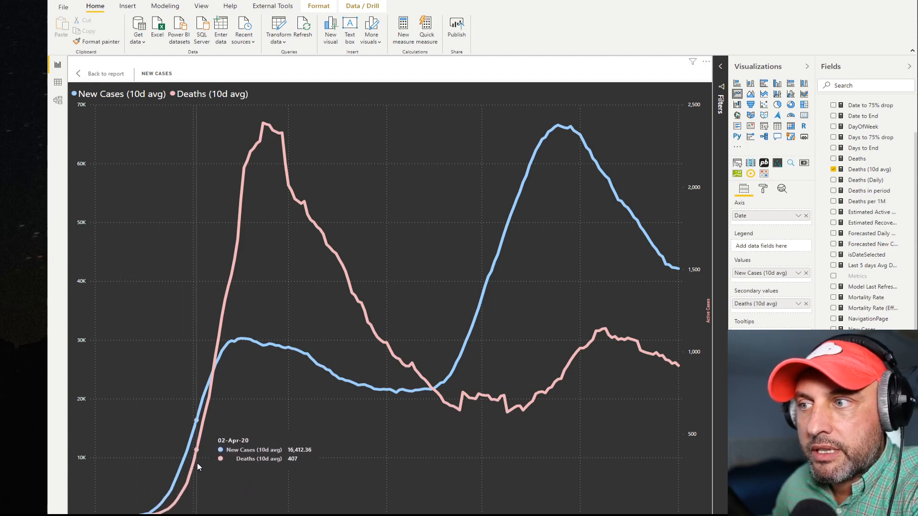
pyautogui.moveTo(215, 391)
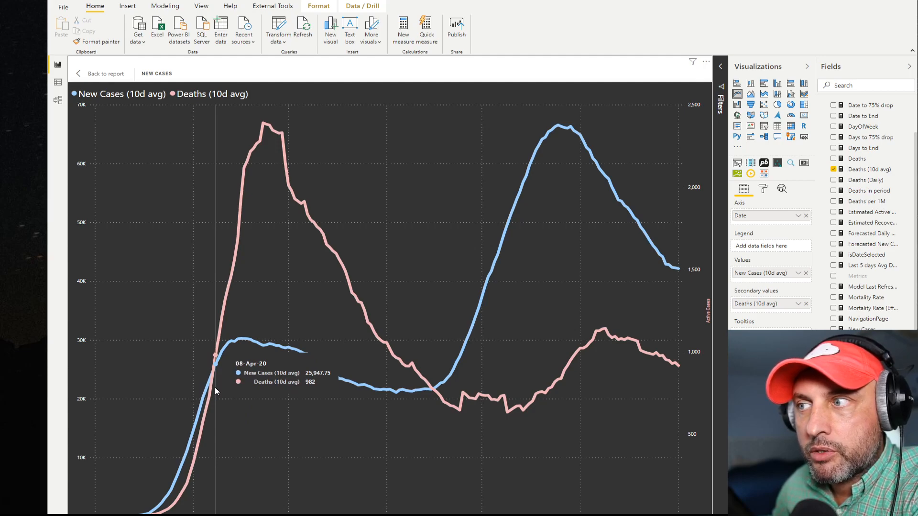
pyautogui.moveTo(267, 197)
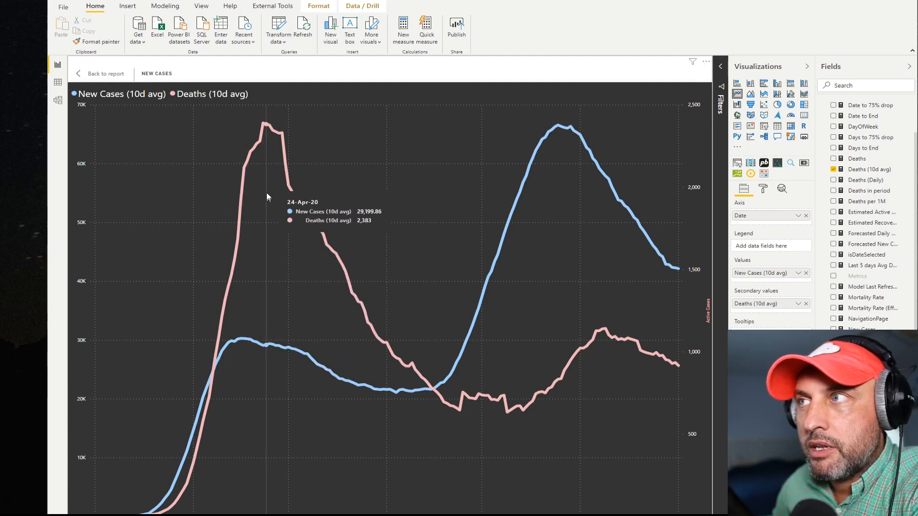
pyautogui.moveTo(436, 385)
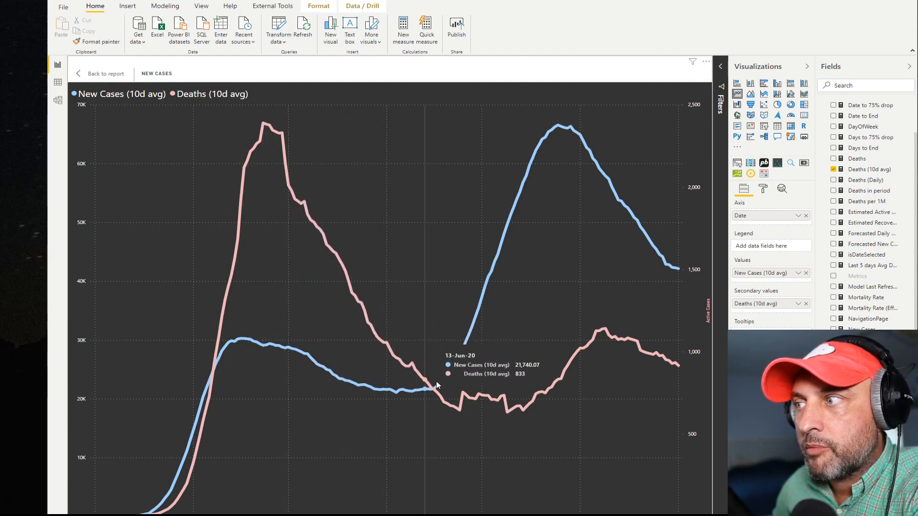
pyautogui.moveTo(484, 401)
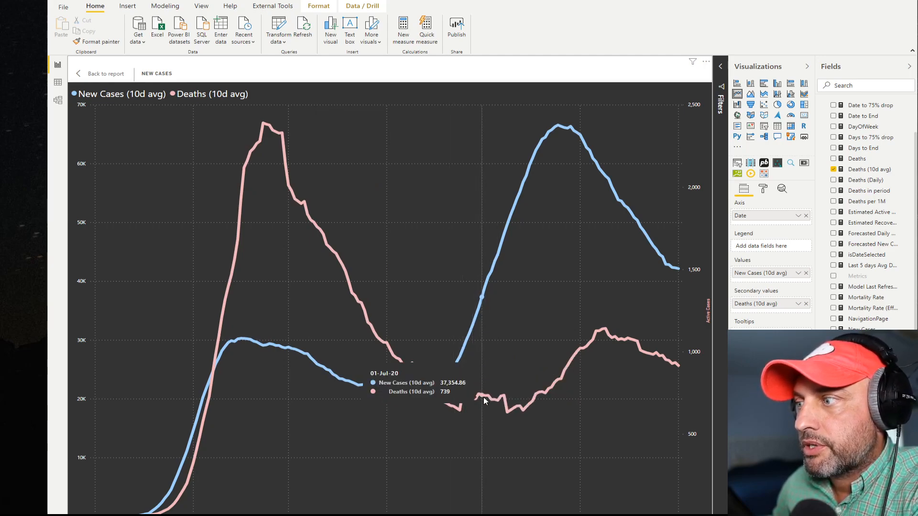
pyautogui.moveTo(489, 343)
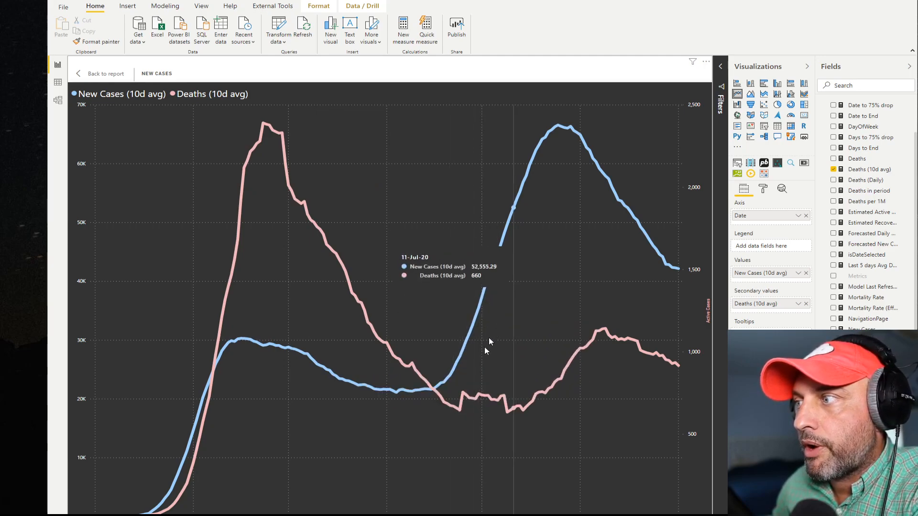
pyautogui.moveTo(554, 415)
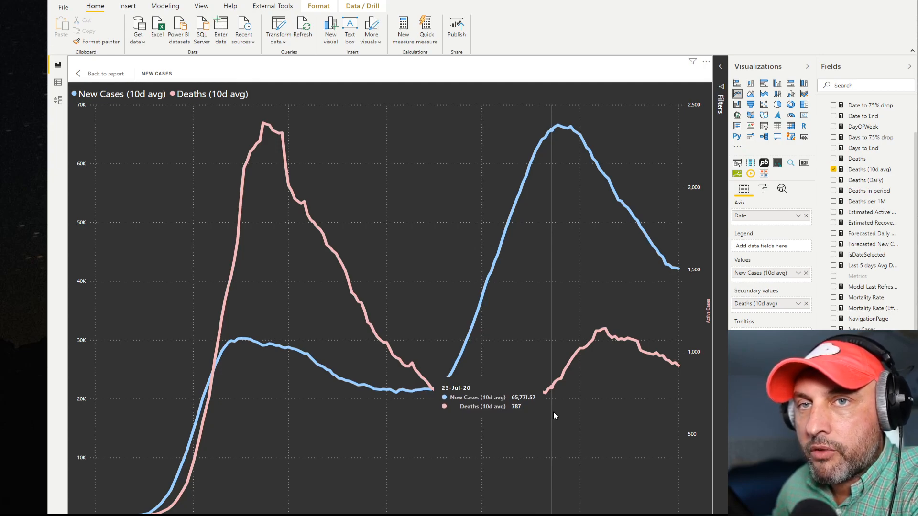
pyautogui.moveTo(655, 338)
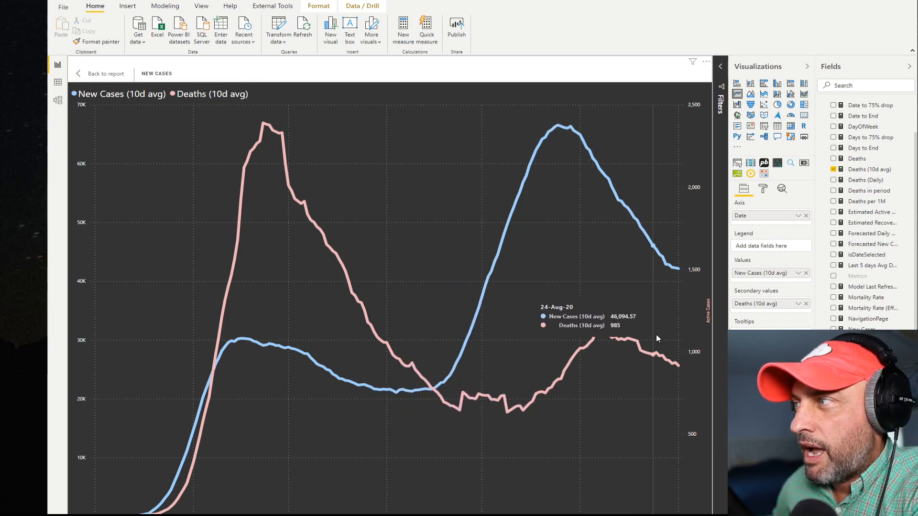
pyautogui.moveTo(660, 326)
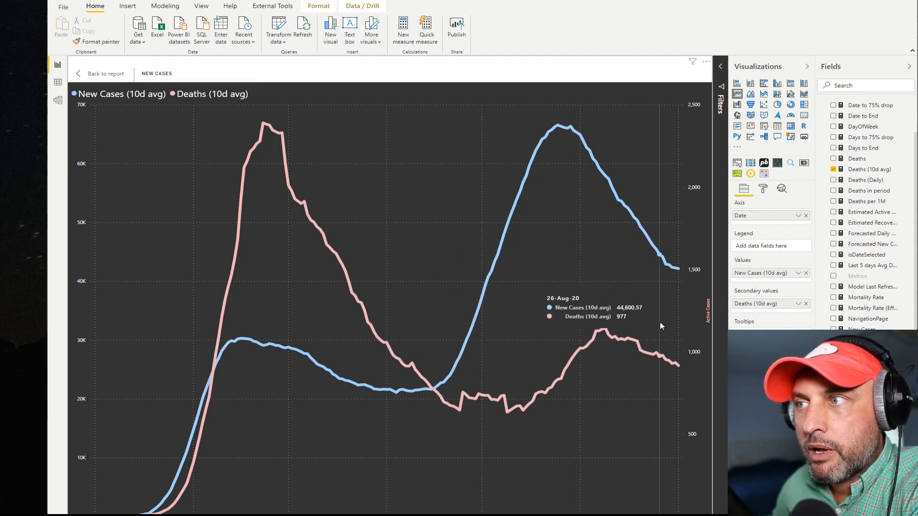
pyautogui.moveTo(539, 389)
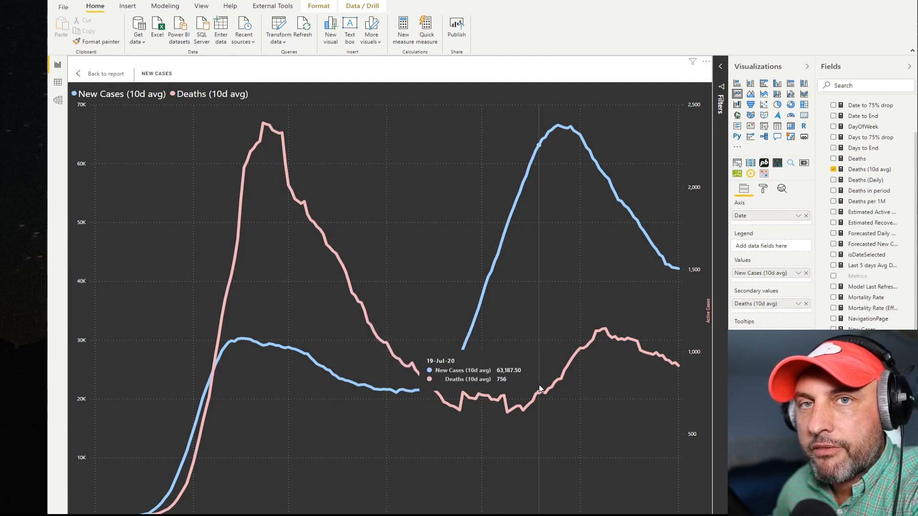
pyautogui.moveTo(535, 385)
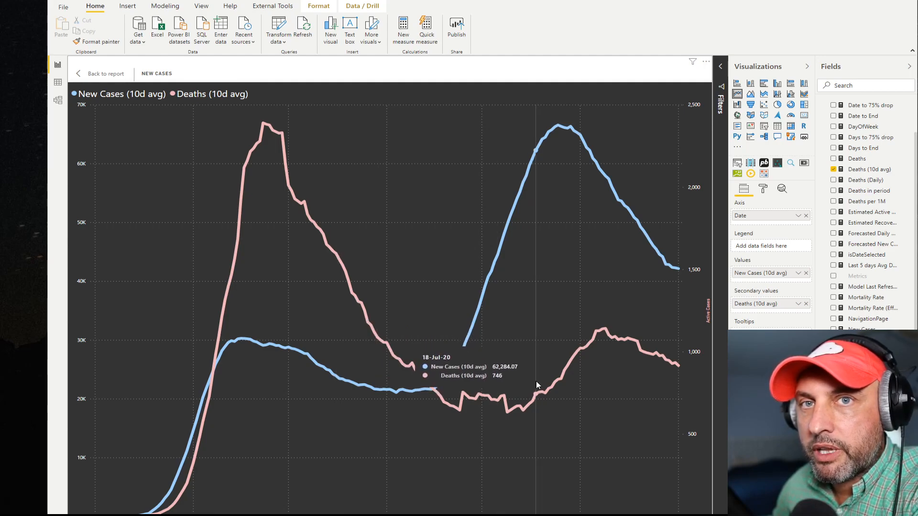
pyautogui.moveTo(540, 380)
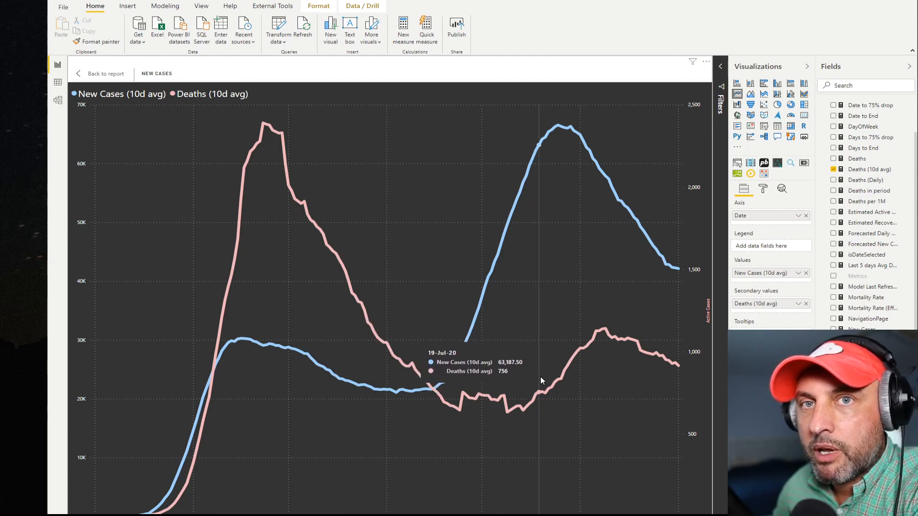
# Step: Exit focus mode back to the report page and select the R correlation plot
pyautogui.click(104, 73)
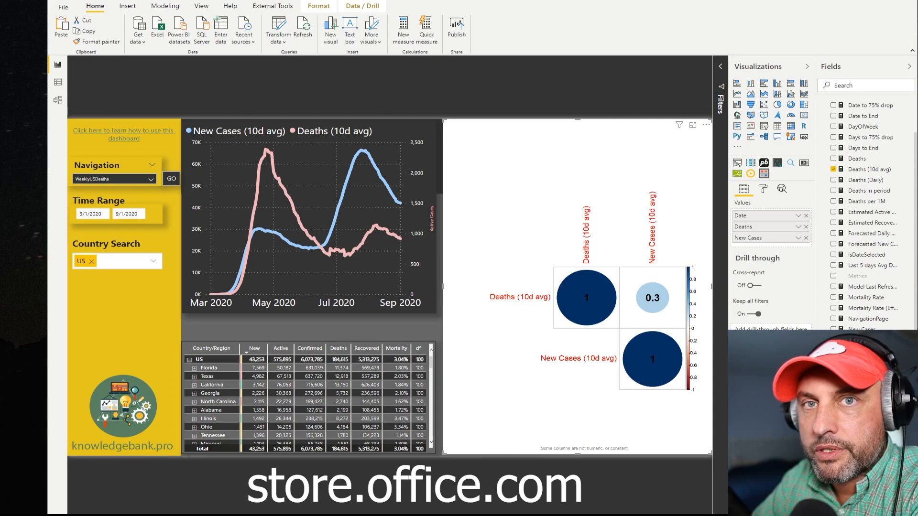
pyautogui.click(738, 146)
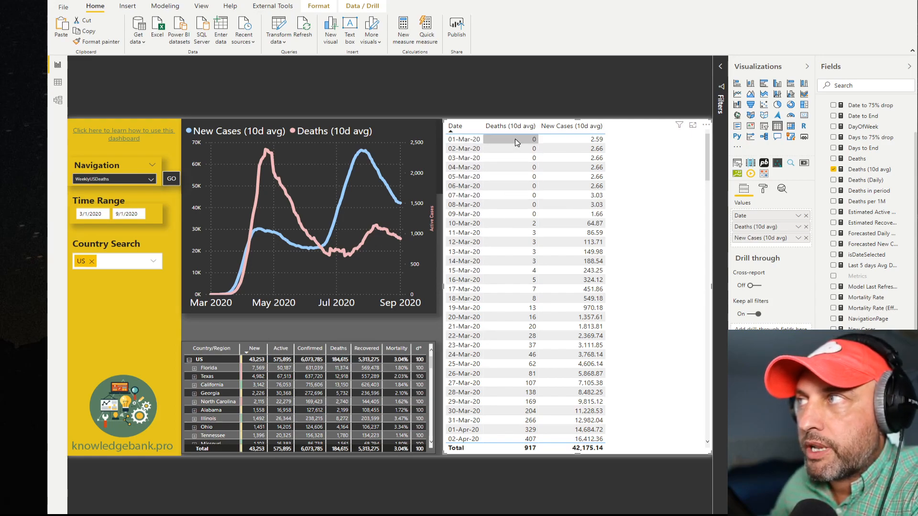
pyautogui.moveTo(567, 300)
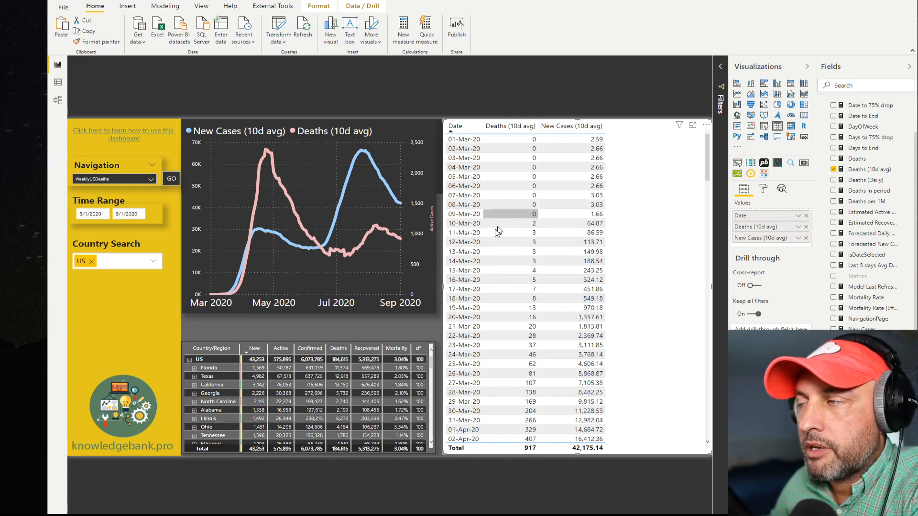
pyautogui.moveTo(574, 291)
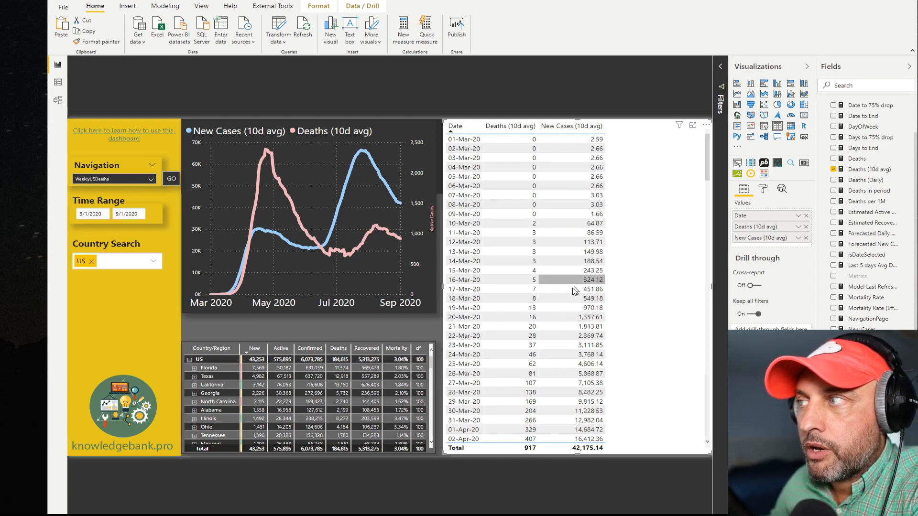
pyautogui.moveTo(585, 404)
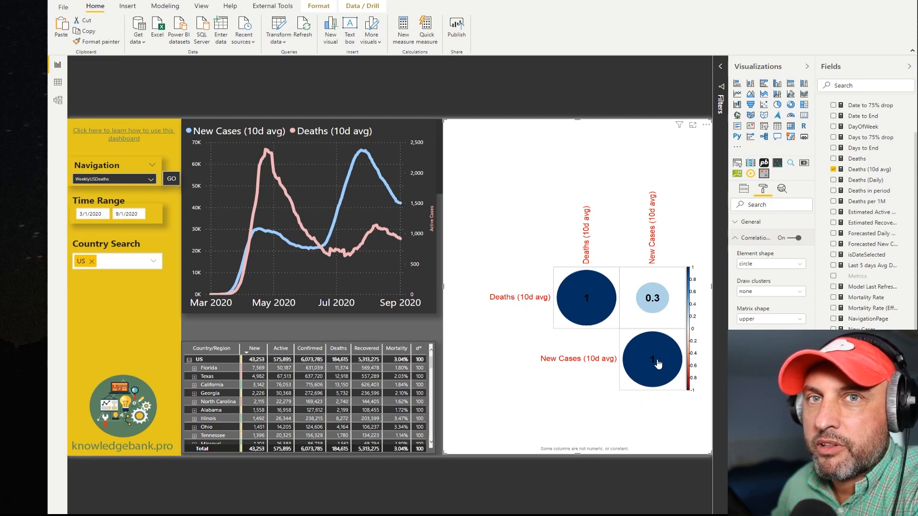
pyautogui.moveTo(568, 399)
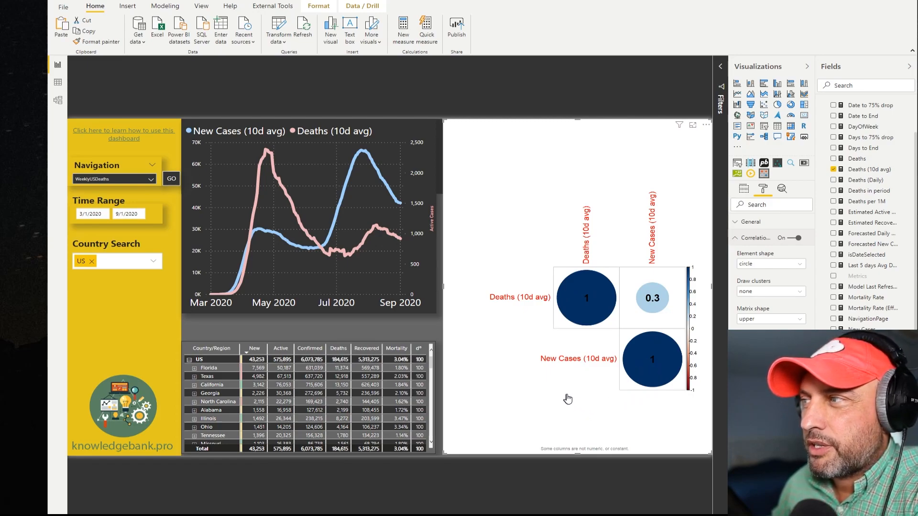
pyautogui.moveTo(631, 356)
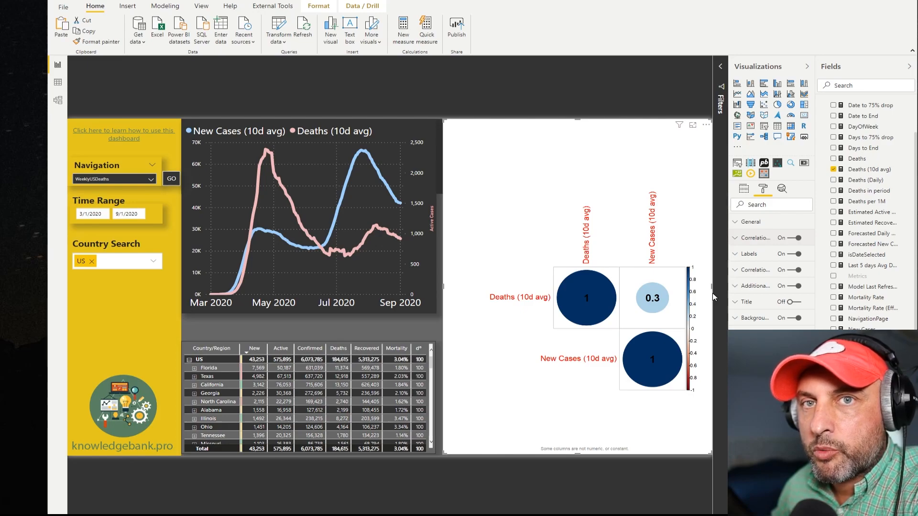
pyautogui.moveTo(477, 302)
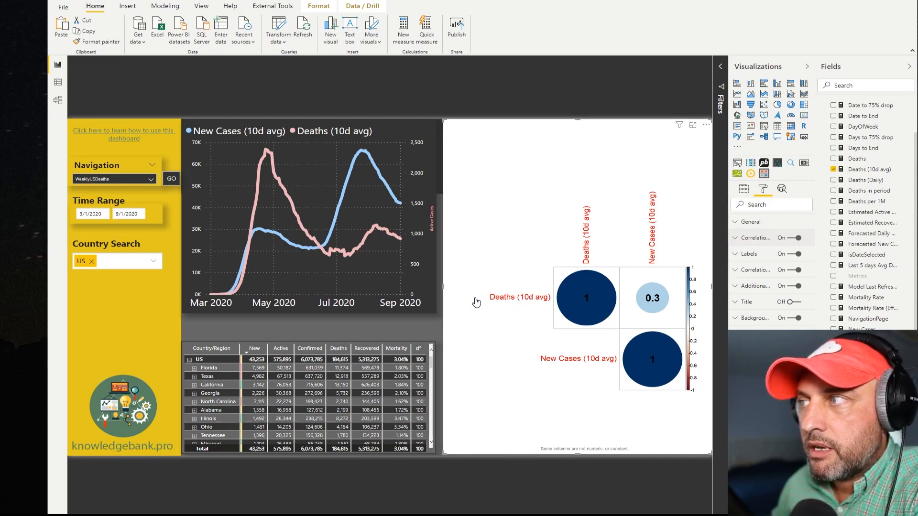
pyautogui.moveTo(619, 234)
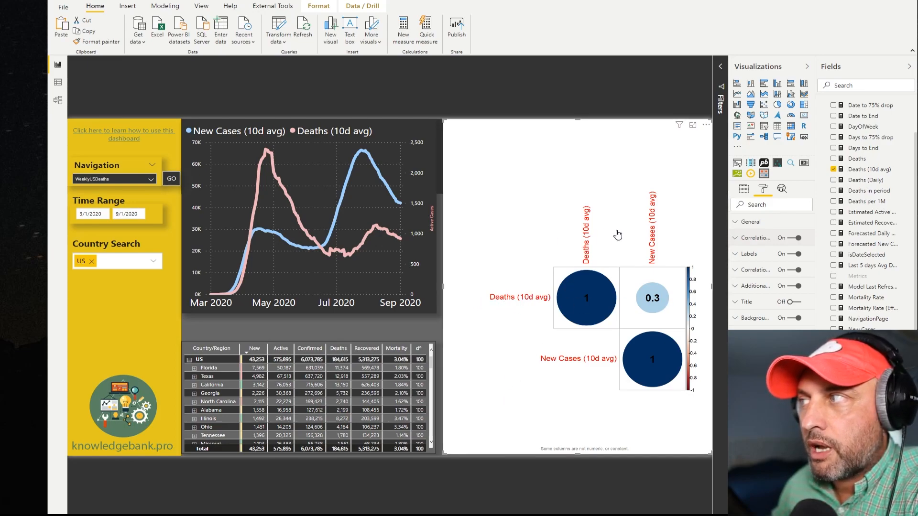
pyautogui.moveTo(602, 328)
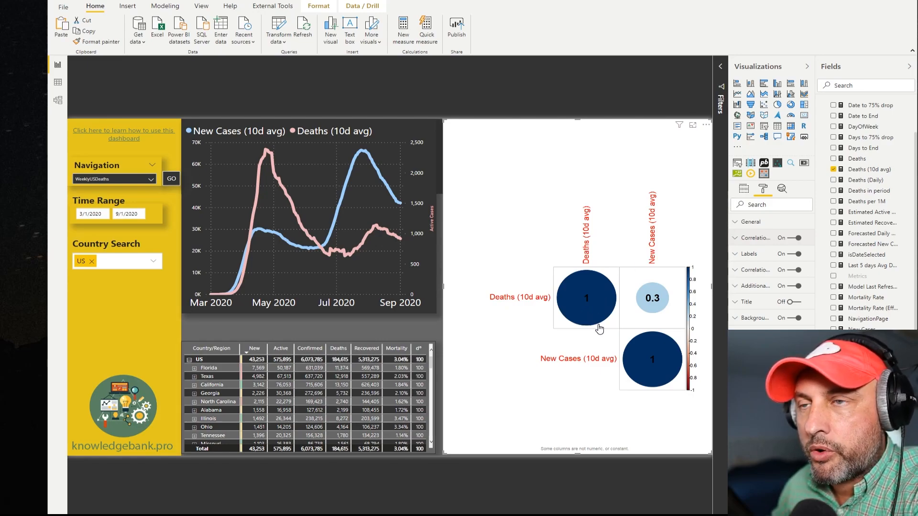
pyautogui.moveTo(591, 308)
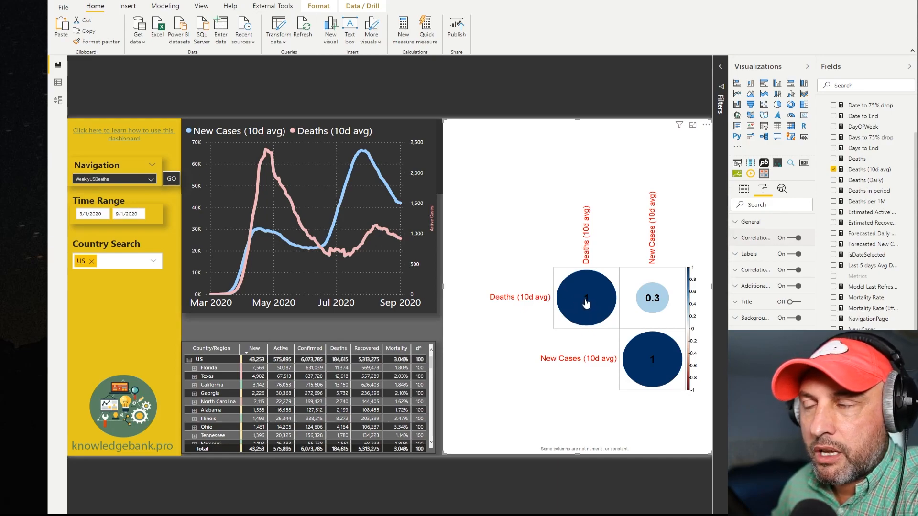
pyautogui.moveTo(590, 244)
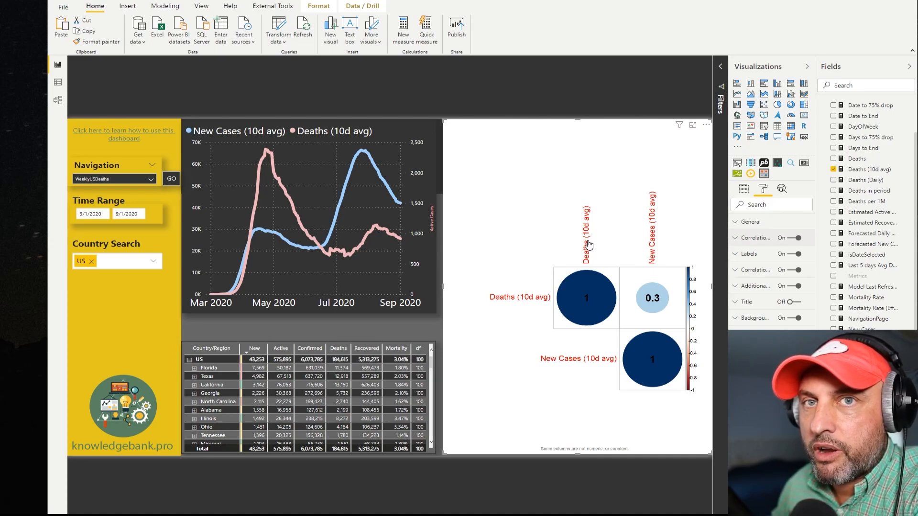
pyautogui.moveTo(587, 245)
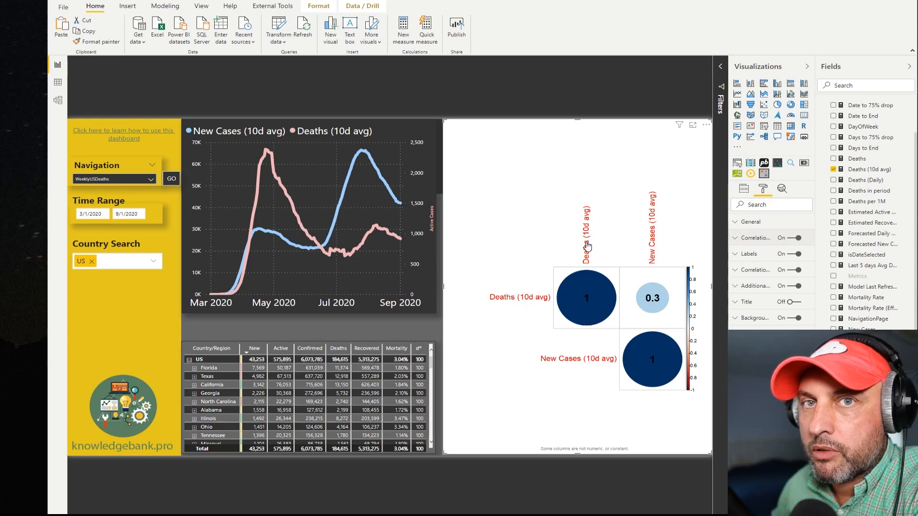
pyautogui.moveTo(627, 290)
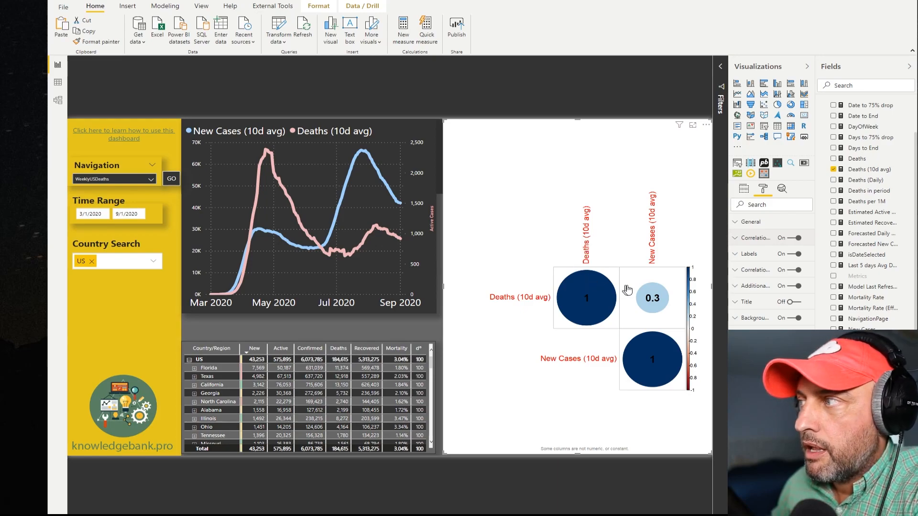
pyautogui.moveTo(660, 300)
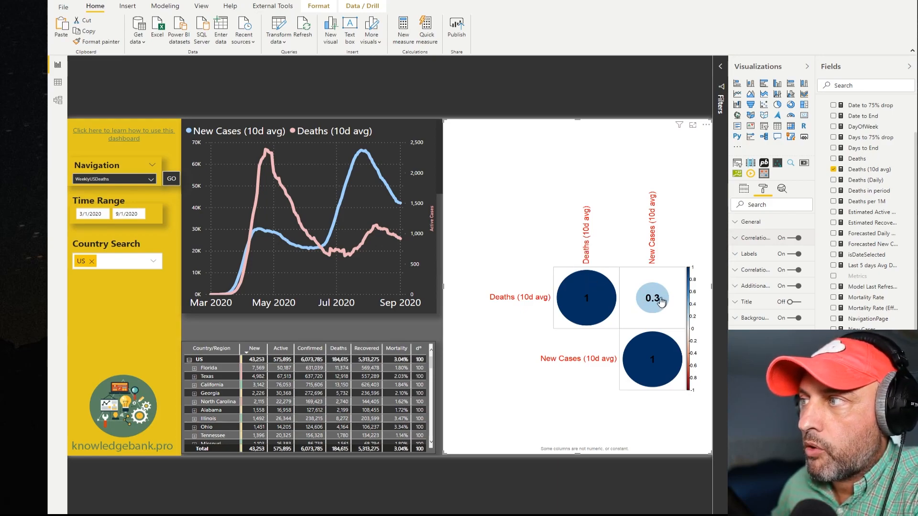
pyautogui.moveTo(642, 277)
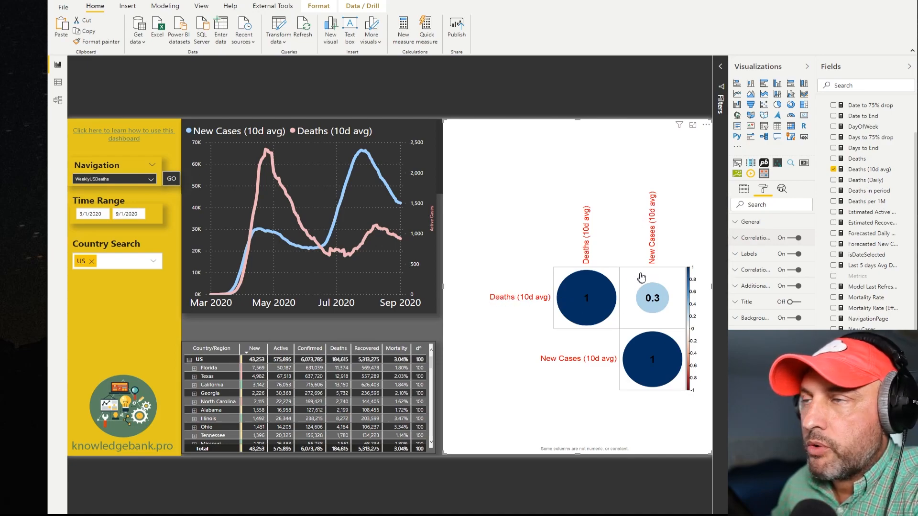
pyautogui.moveTo(644, 294)
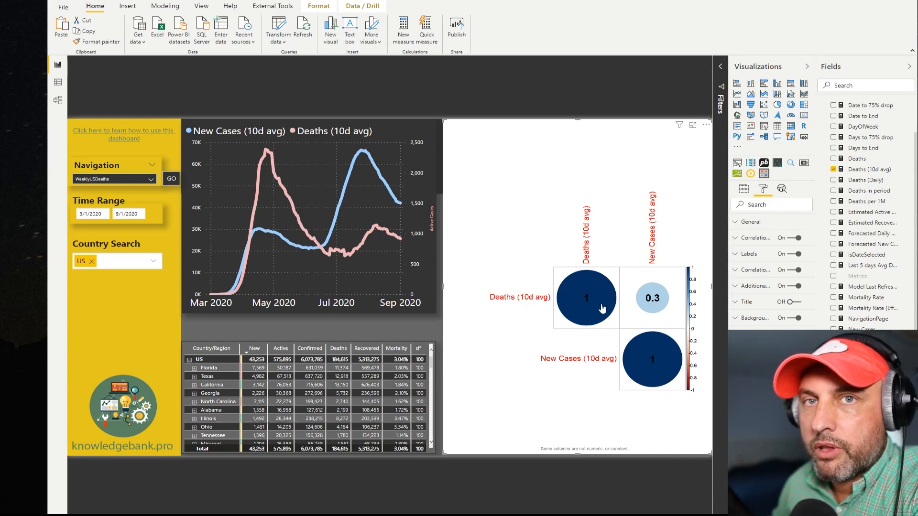
pyautogui.moveTo(631, 307)
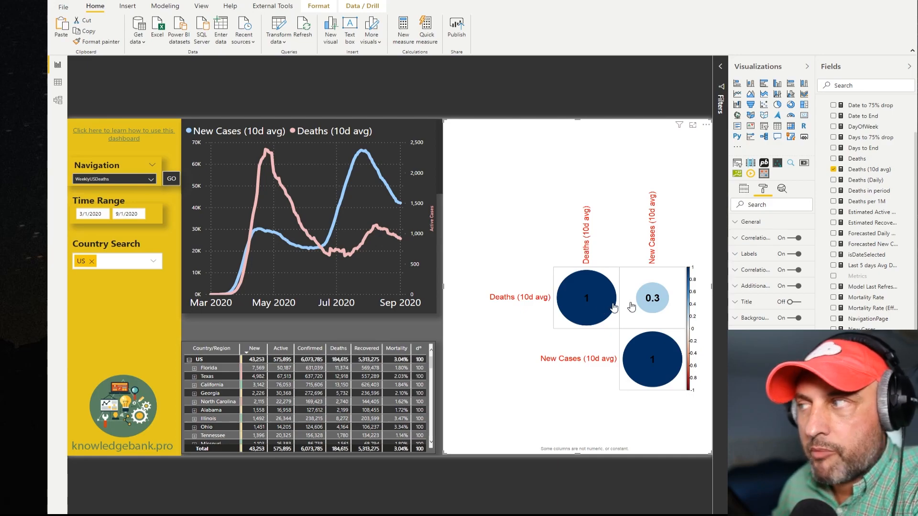
pyautogui.moveTo(662, 305)
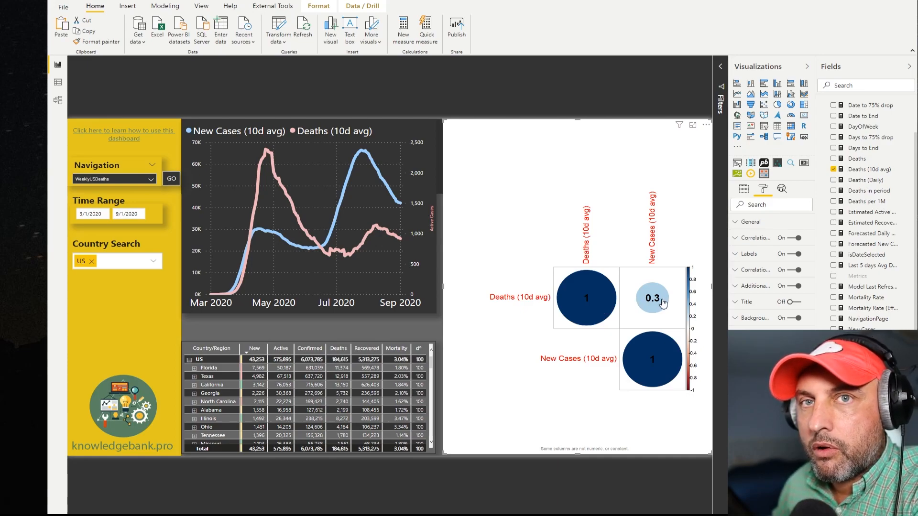
pyautogui.moveTo(657, 309)
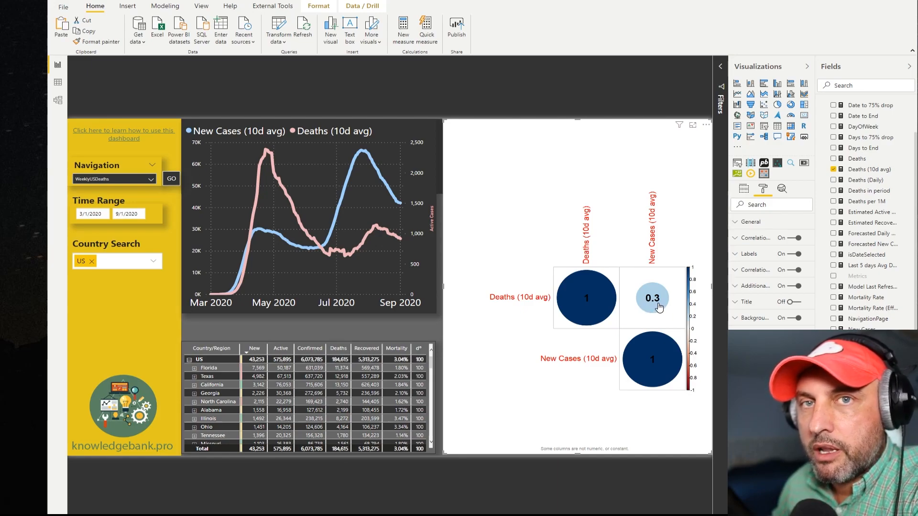
pyautogui.moveTo(657, 305)
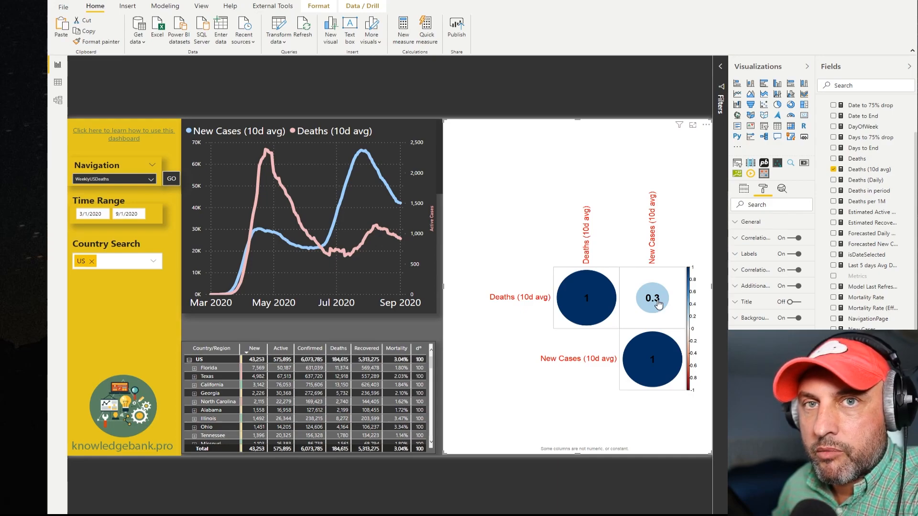
pyautogui.moveTo(638, 306)
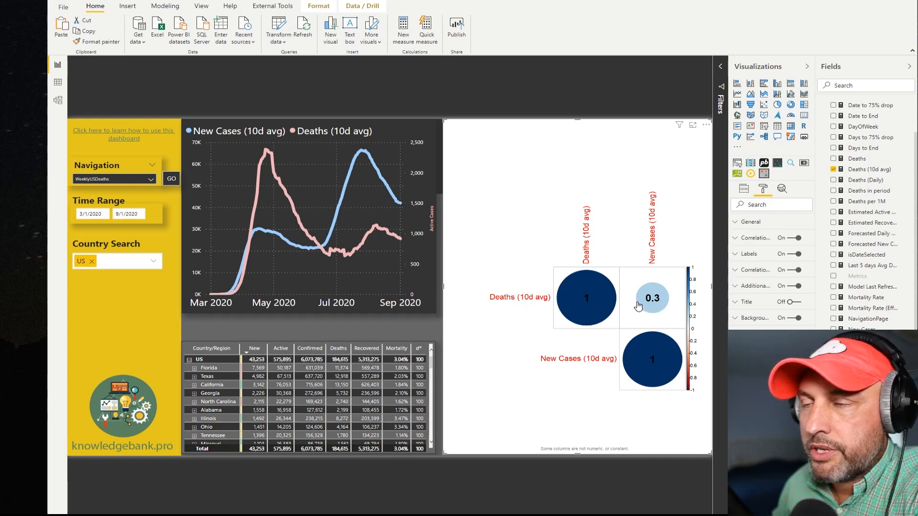
pyautogui.moveTo(642, 342)
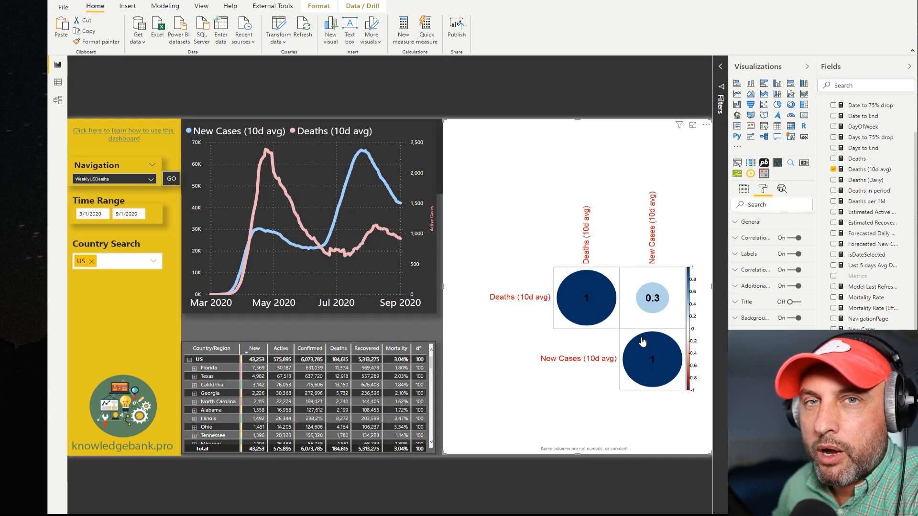
pyautogui.moveTo(603, 316)
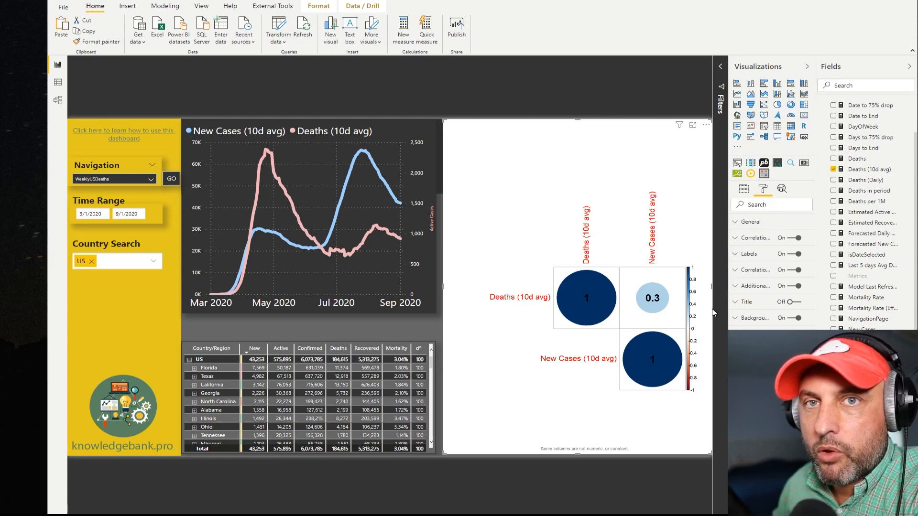
pyautogui.moveTo(525, 323)
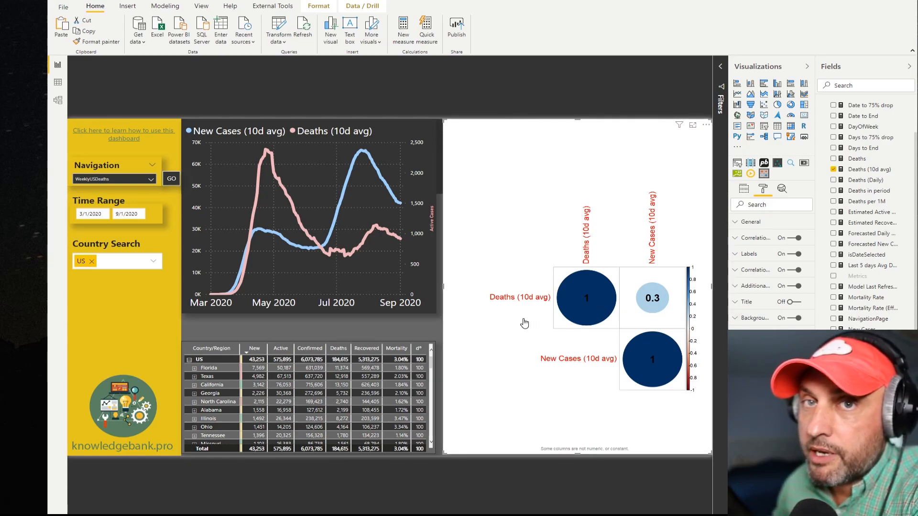
pyautogui.moveTo(521, 319)
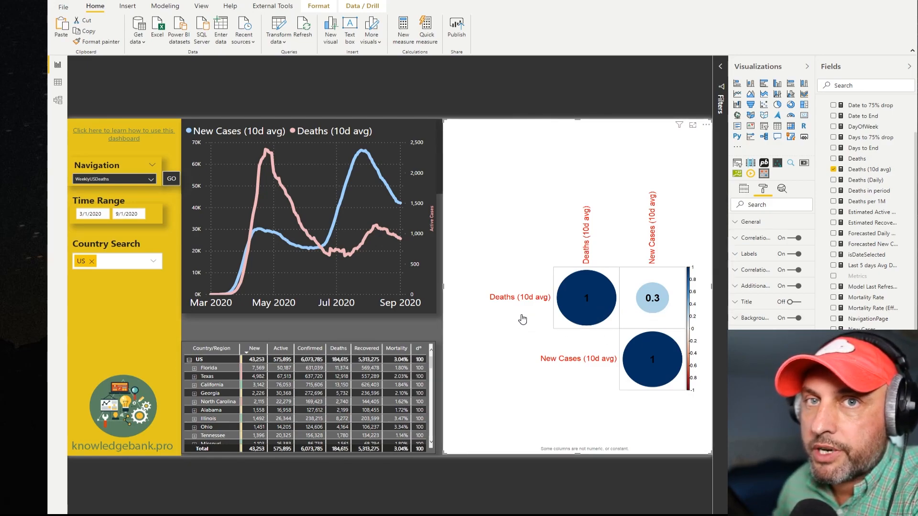
pyautogui.moveTo(576, 331)
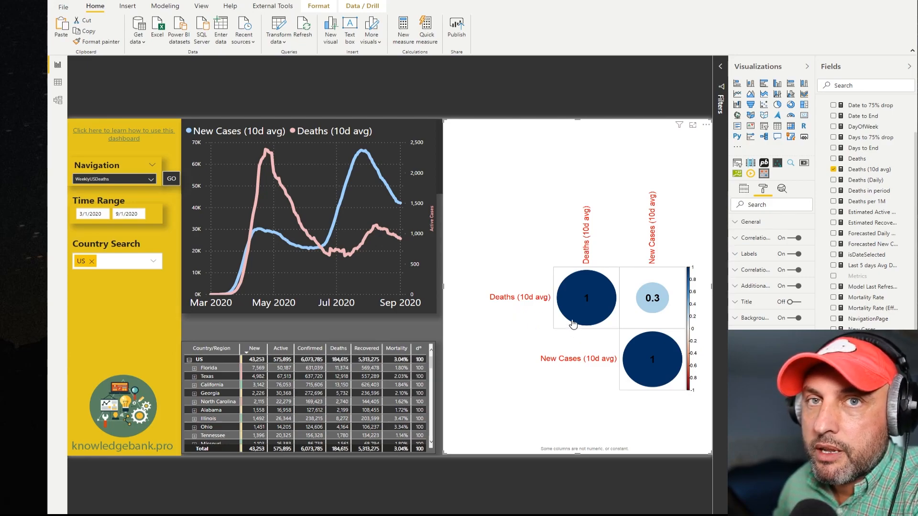
pyautogui.moveTo(639, 334)
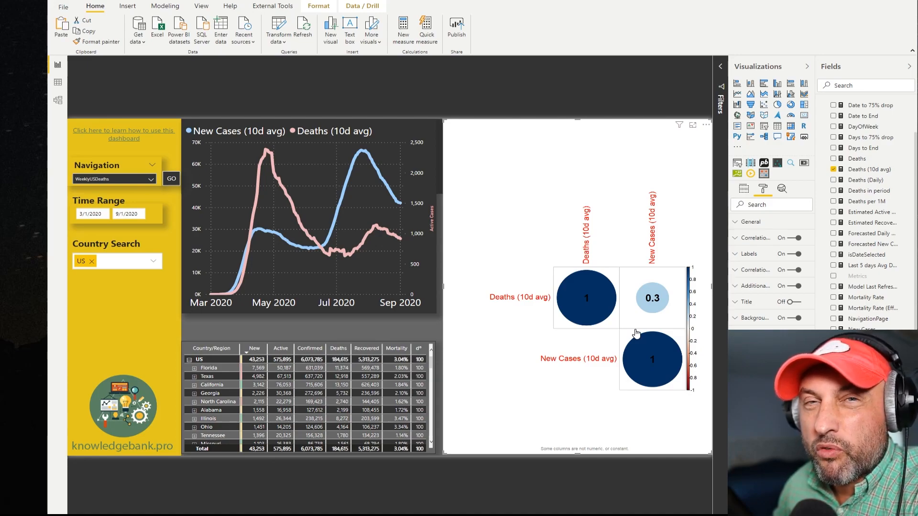
pyautogui.moveTo(640, 313)
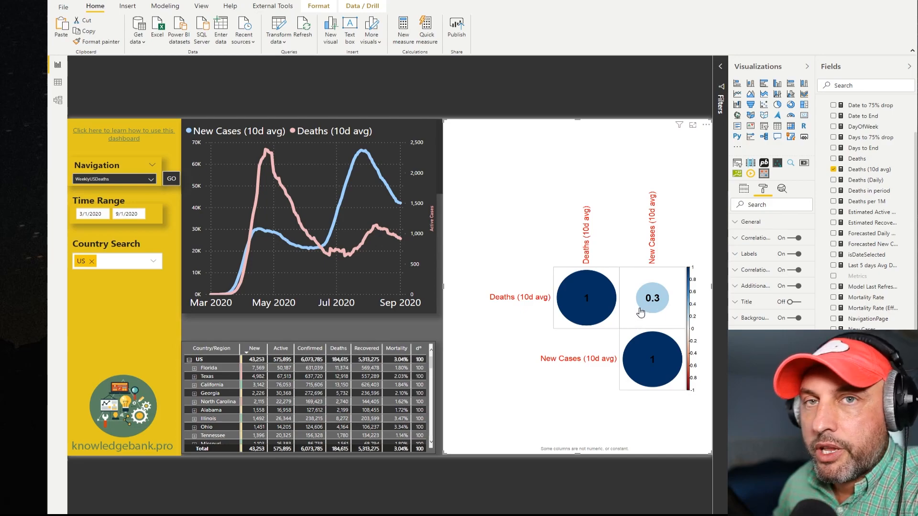
pyautogui.moveTo(637, 313)
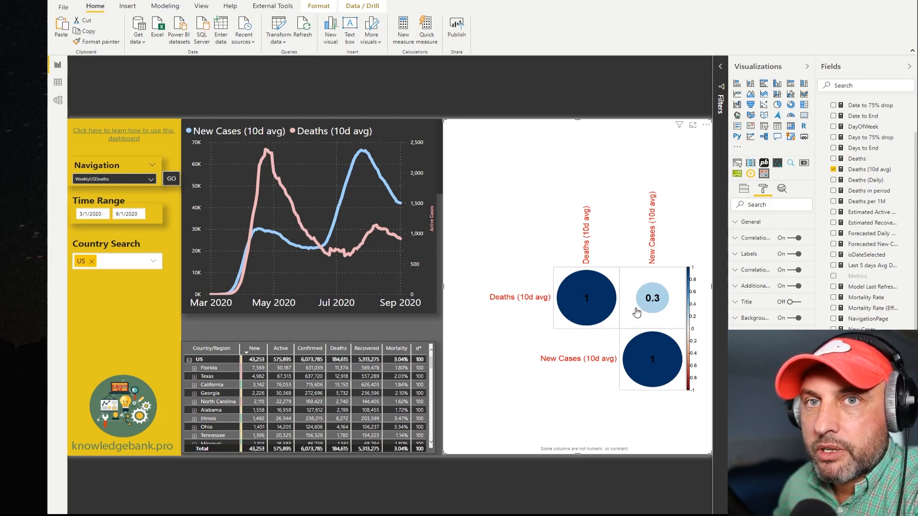
pyautogui.moveTo(362, 298)
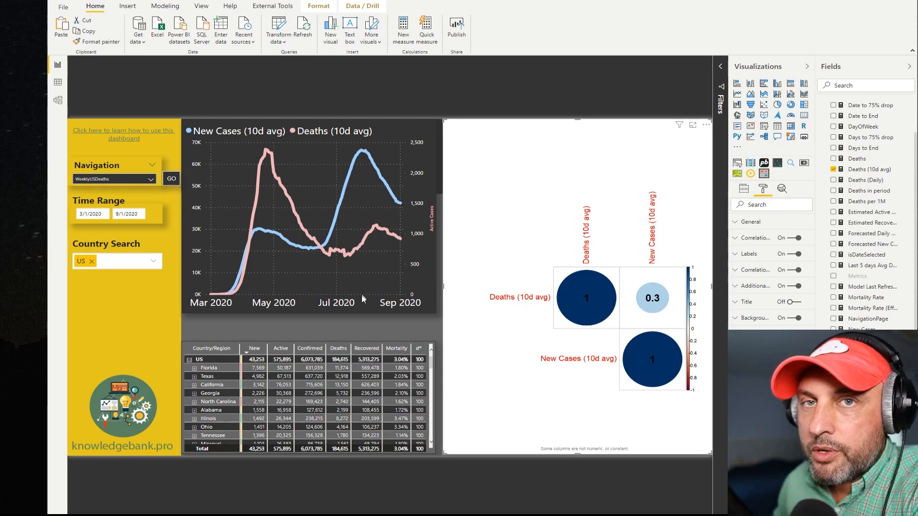
pyautogui.moveTo(475, 458)
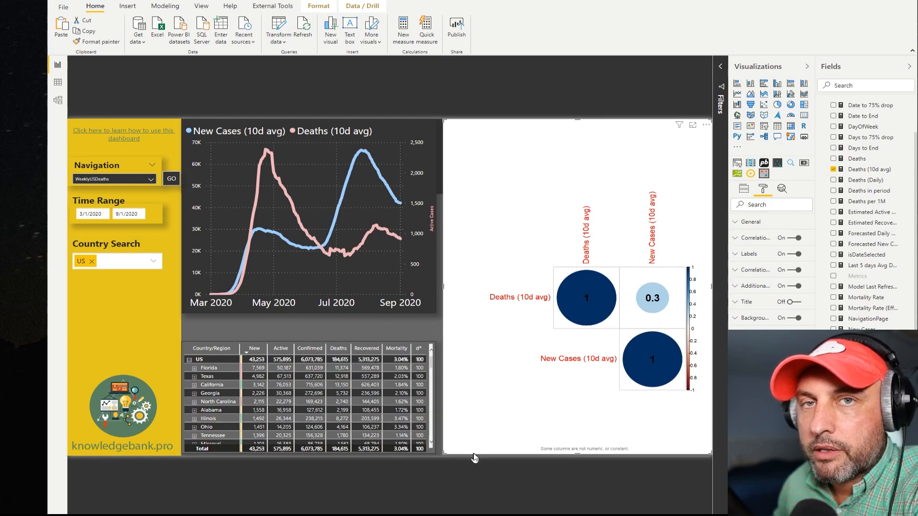
pyautogui.moveTo(611, 433)
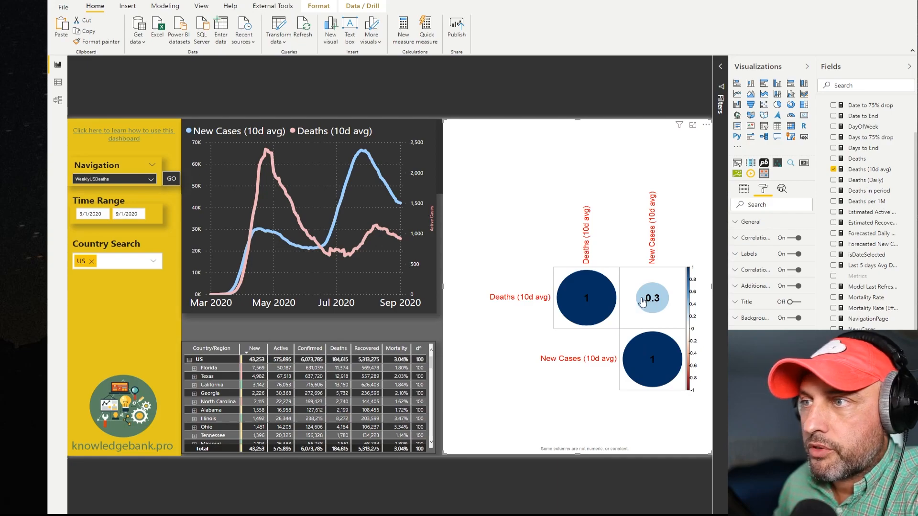
pyautogui.moveTo(662, 308)
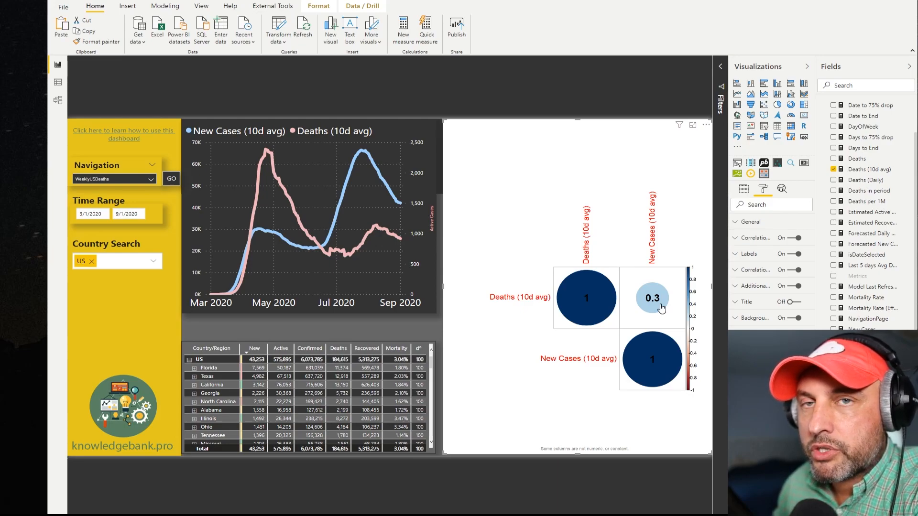
pyautogui.moveTo(652, 312)
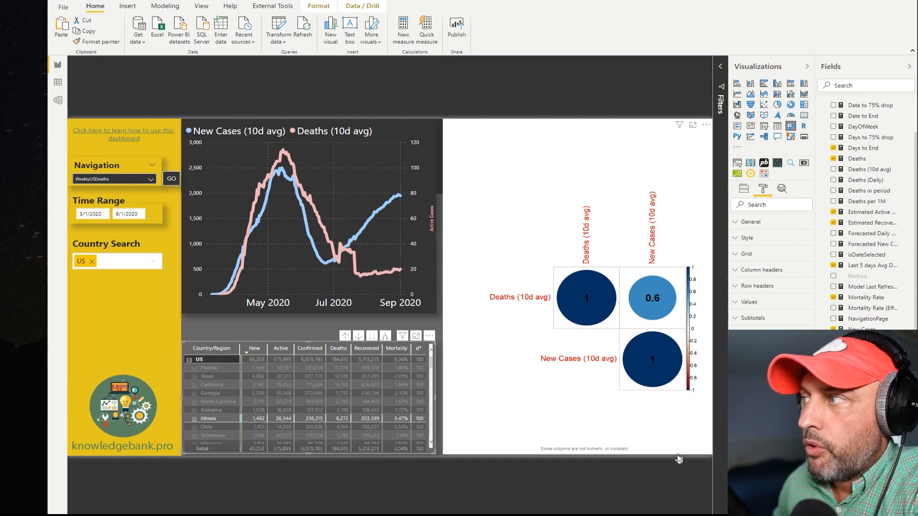
pyautogui.moveTo(670, 302)
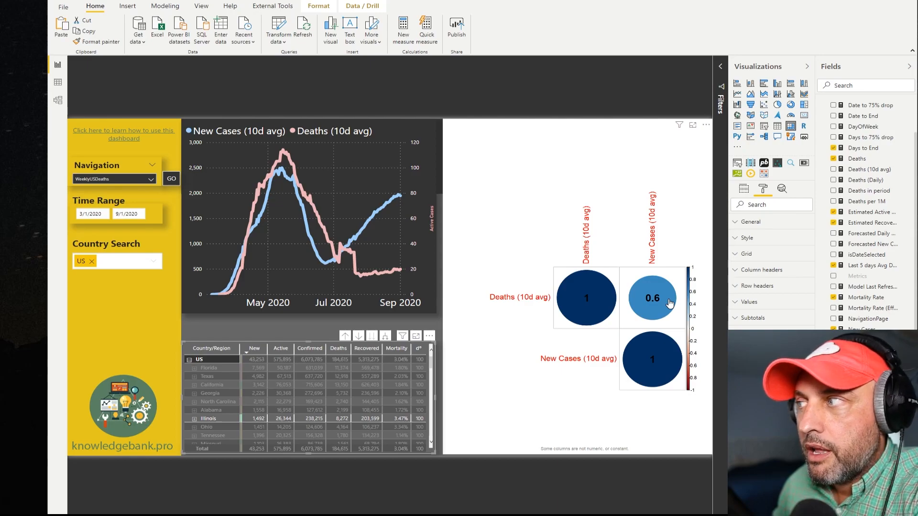
pyautogui.moveTo(628, 391)
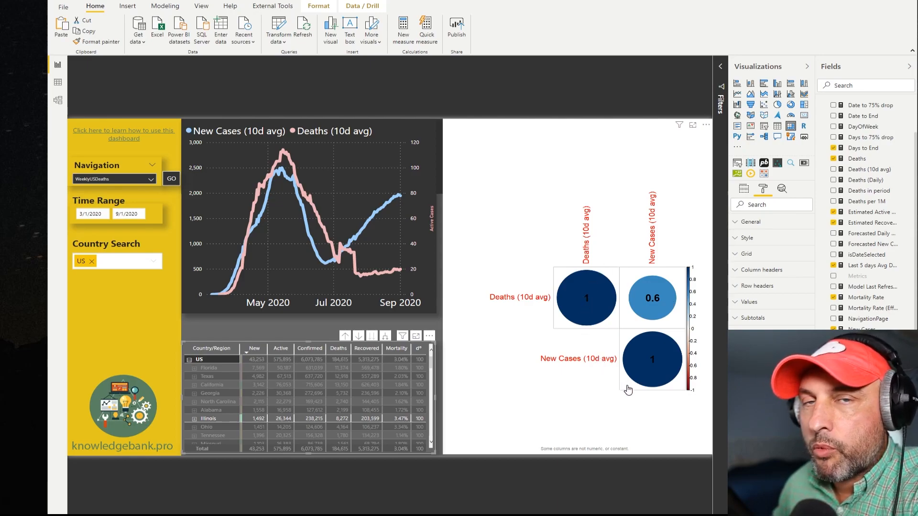
pyautogui.moveTo(634, 416)
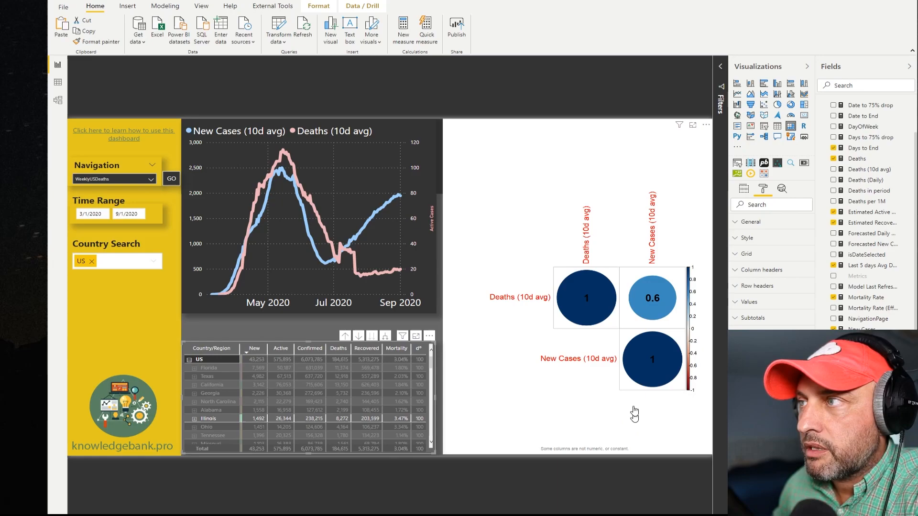
pyautogui.moveTo(660, 307)
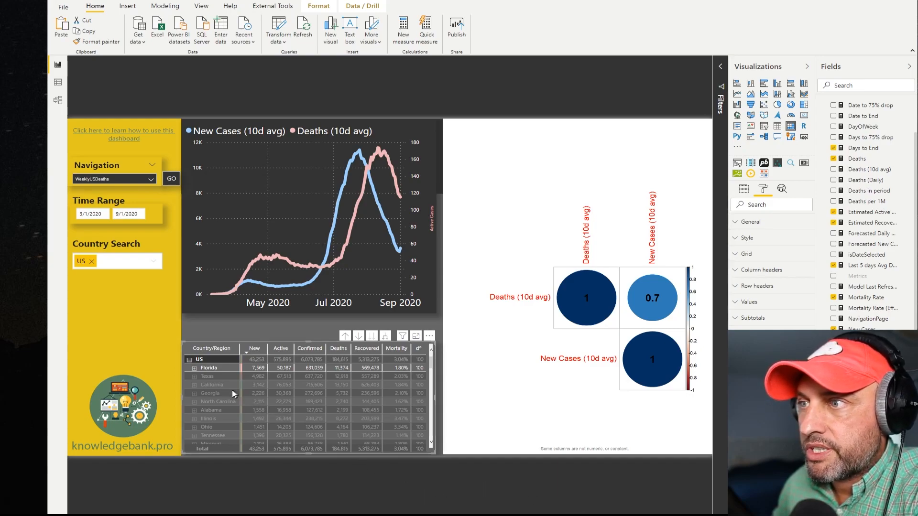
# Step: Cross-filter the report to Texas, California, Georgia, North Carolina and the next state
pyautogui.click(207, 376)
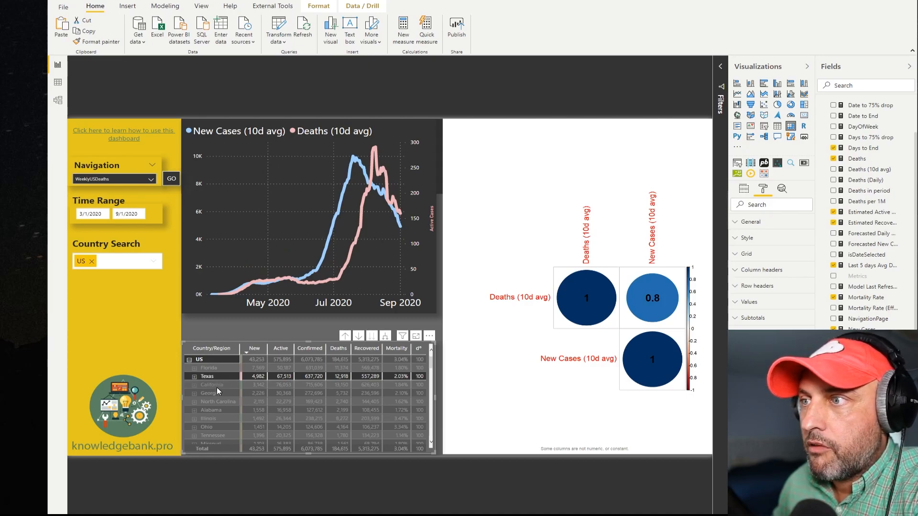
pyautogui.click(210, 384)
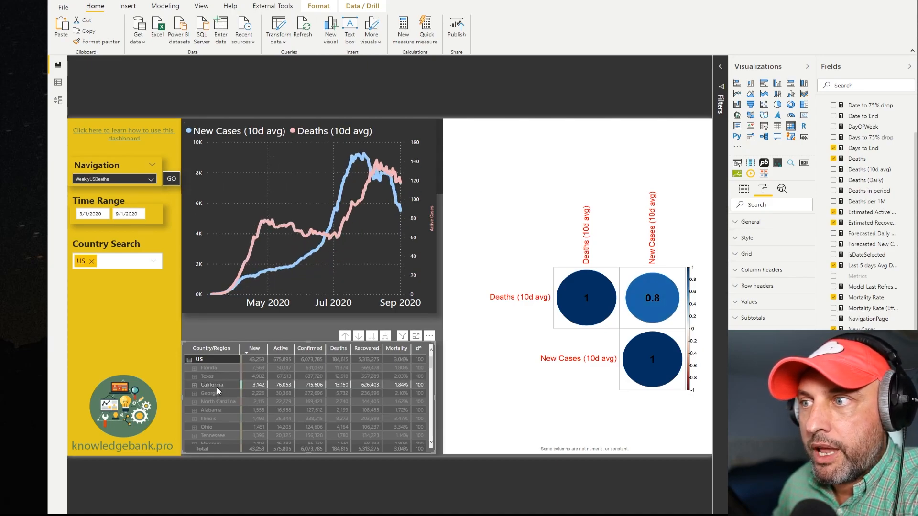
pyautogui.click(209, 393)
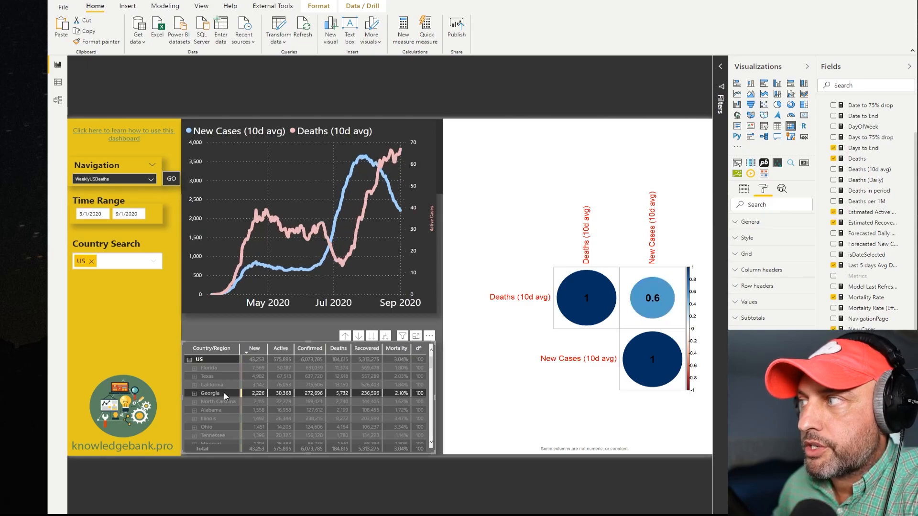
pyautogui.moveTo(227, 404)
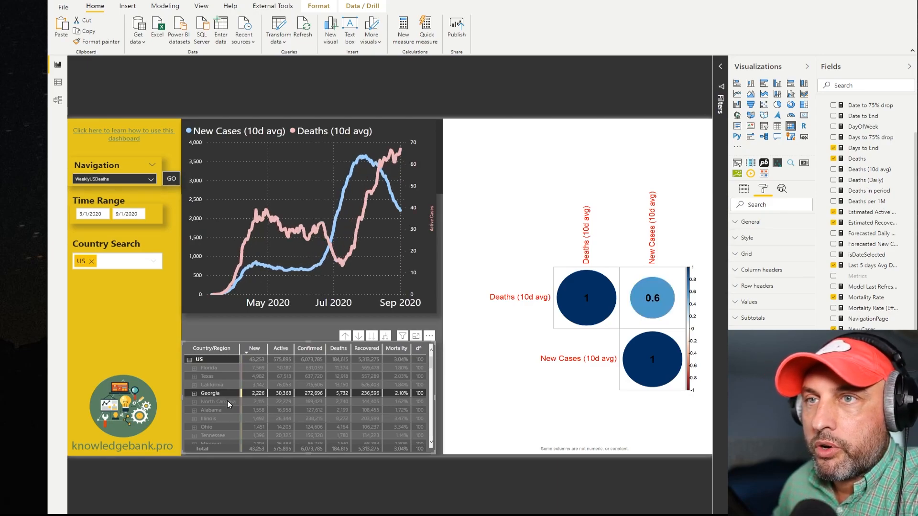
pyautogui.click(218, 401)
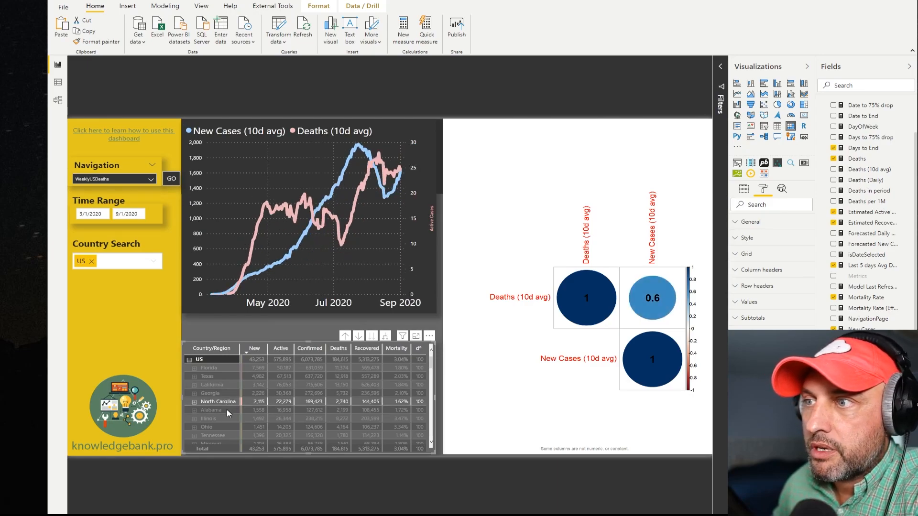
pyautogui.click(210, 410)
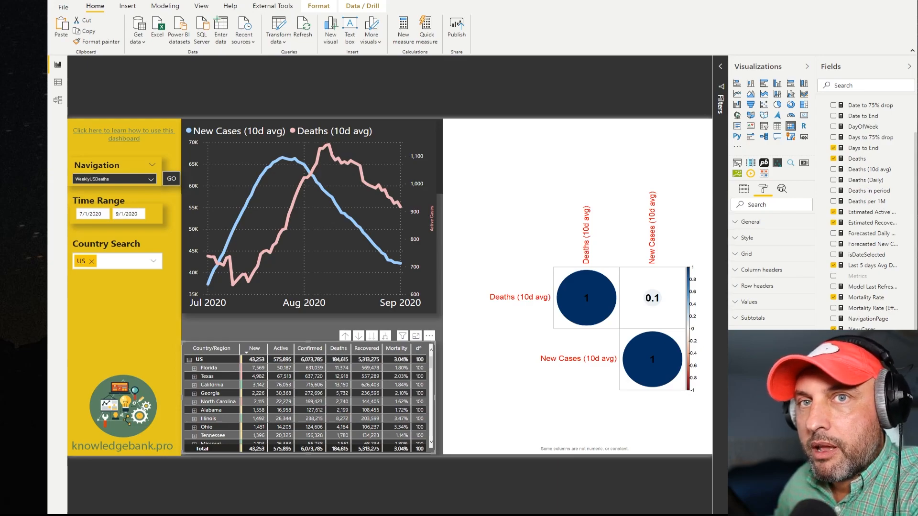
pyautogui.moveTo(512, 412)
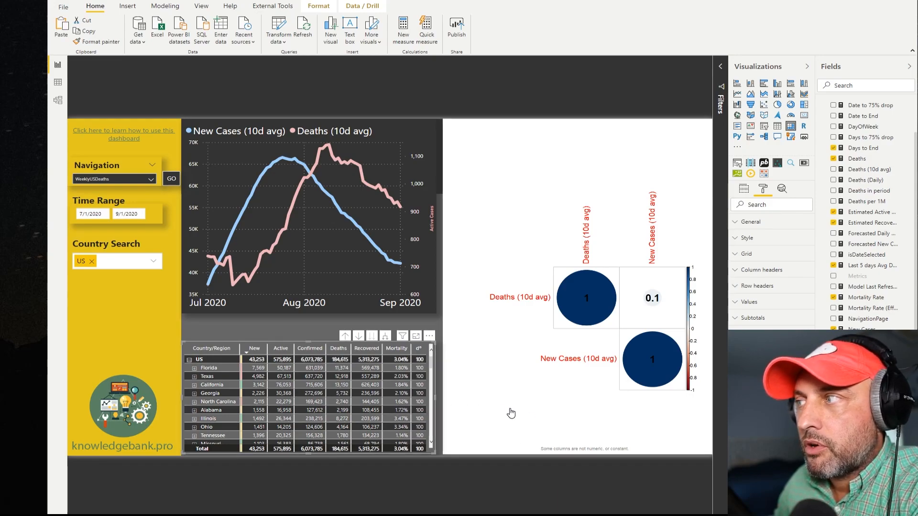
pyautogui.moveTo(660, 318)
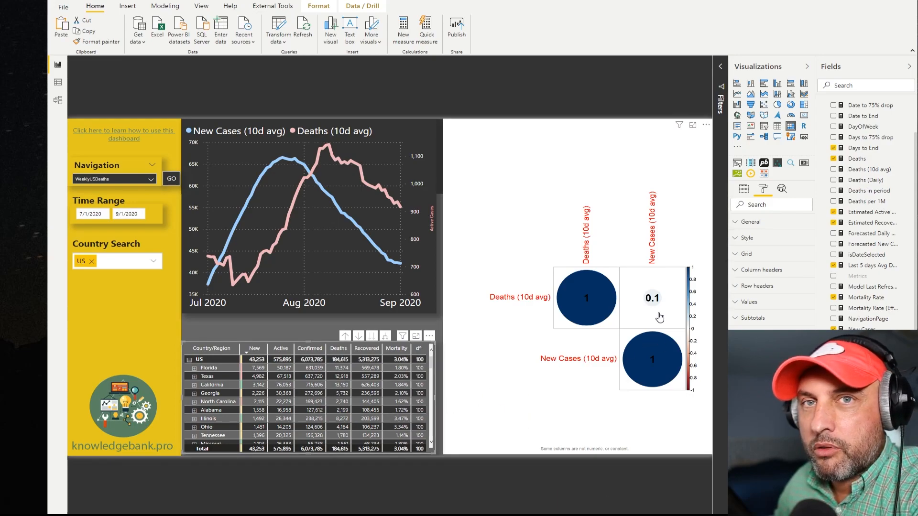
pyautogui.moveTo(597, 444)
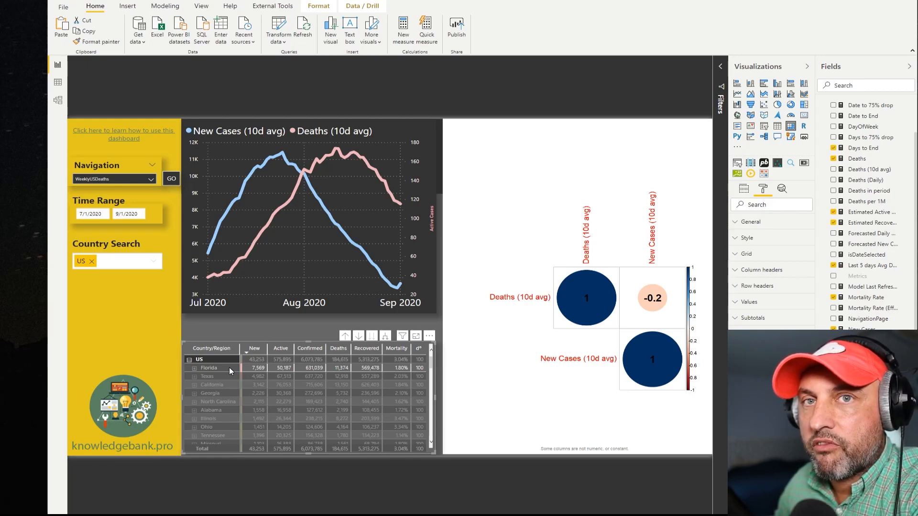
pyautogui.moveTo(479, 439)
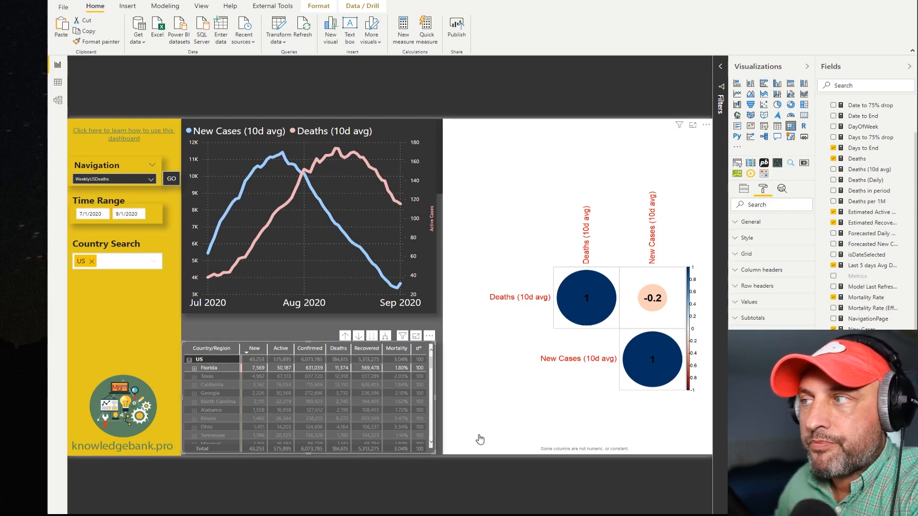
pyautogui.moveTo(222, 381)
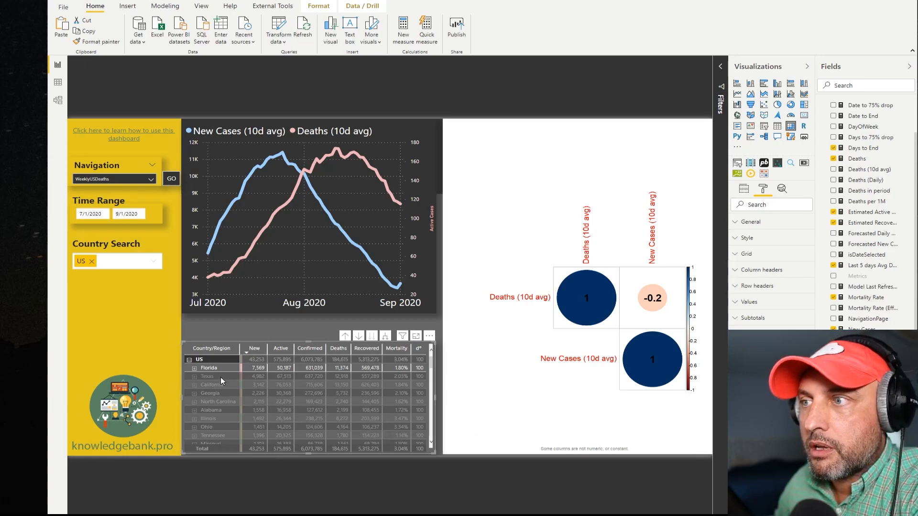
# Step: Cross-filter to Texas, California, the next state, then Illinois, comparing July–September correlations
pyautogui.click(207, 376)
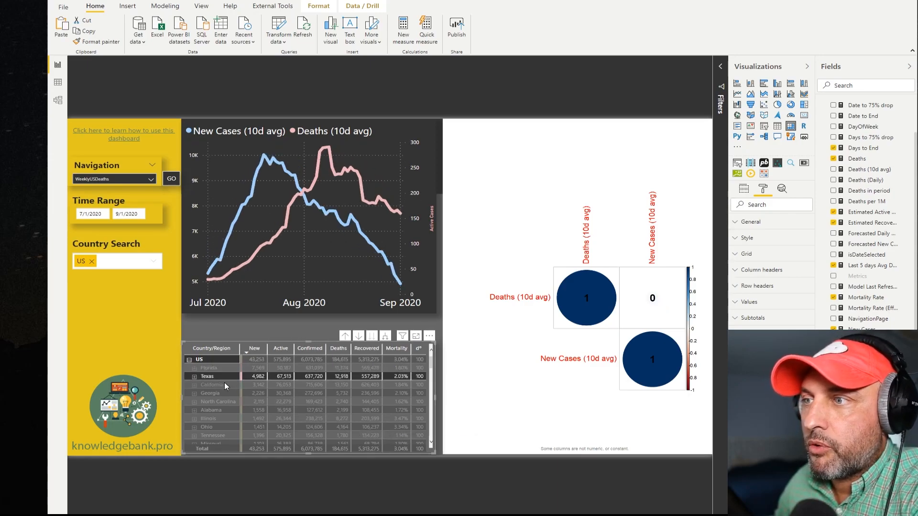
pyautogui.click(212, 385)
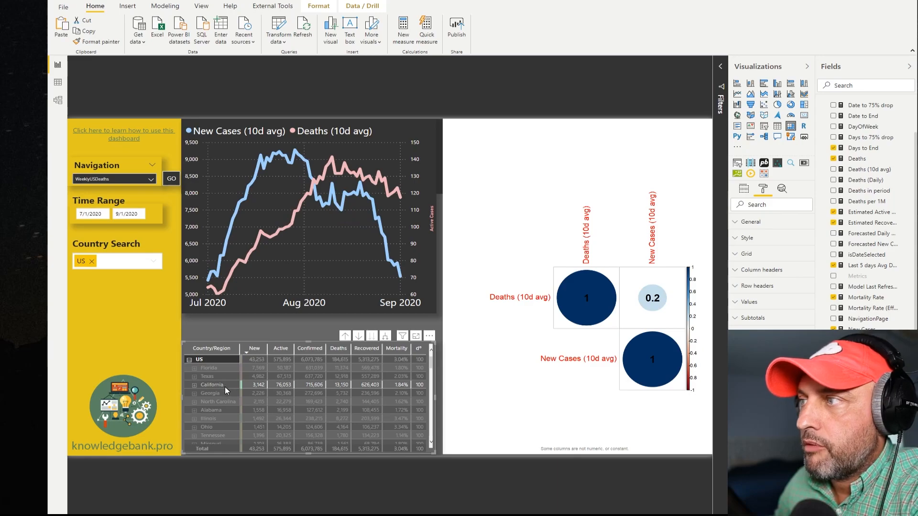
pyautogui.click(210, 393)
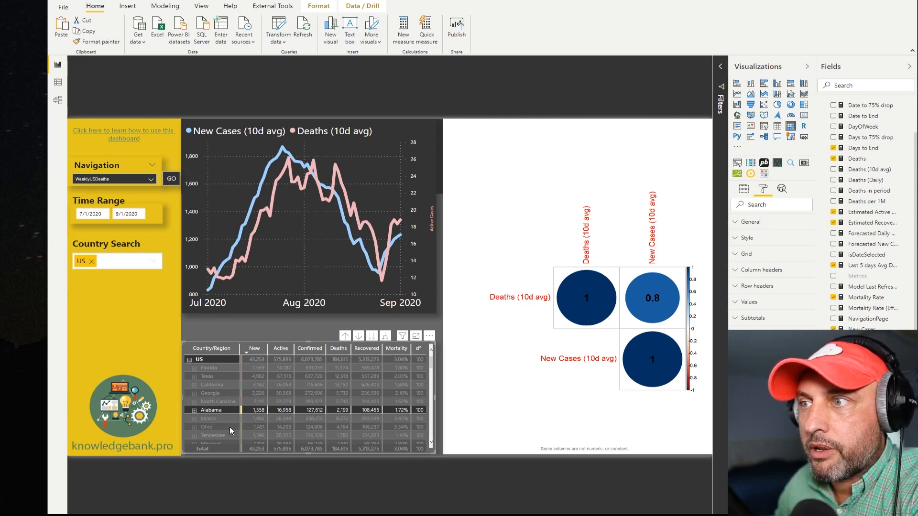
pyautogui.moveTo(219, 422)
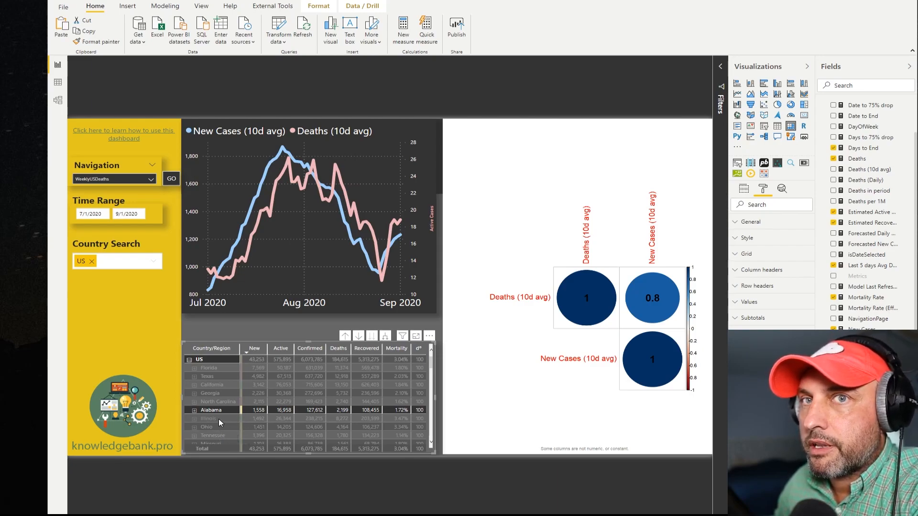
pyautogui.click(209, 418)
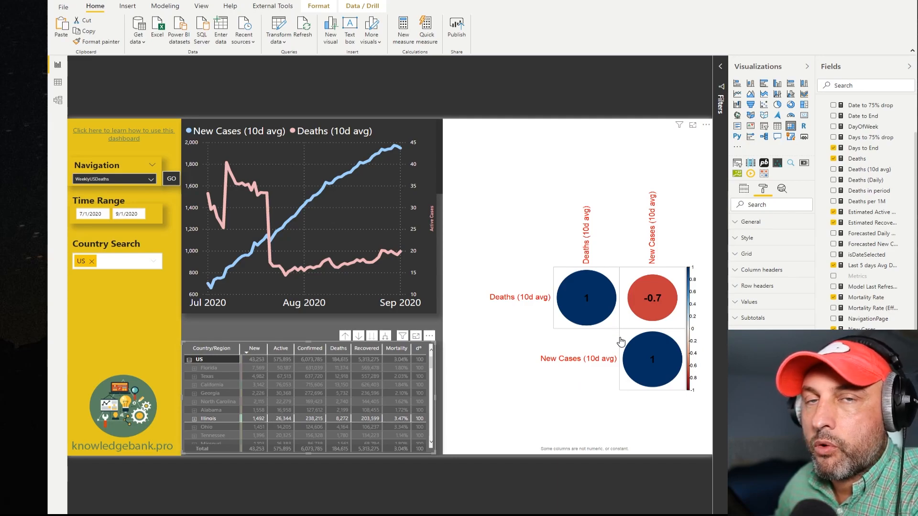
pyautogui.moveTo(652, 308)
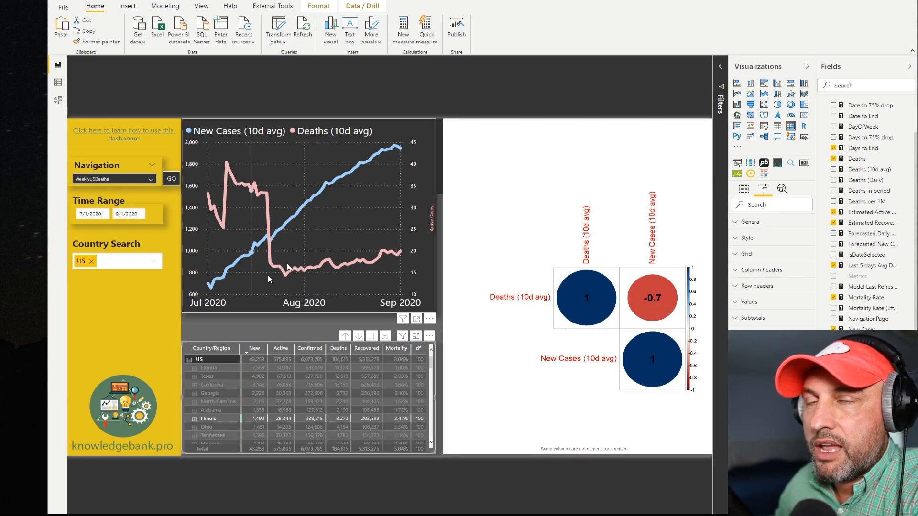
pyautogui.moveTo(363, 256)
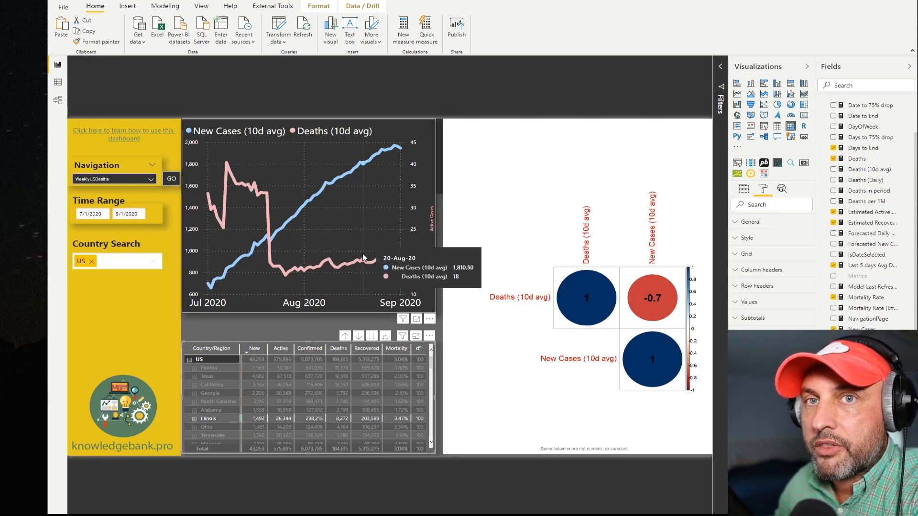
pyautogui.moveTo(395, 268)
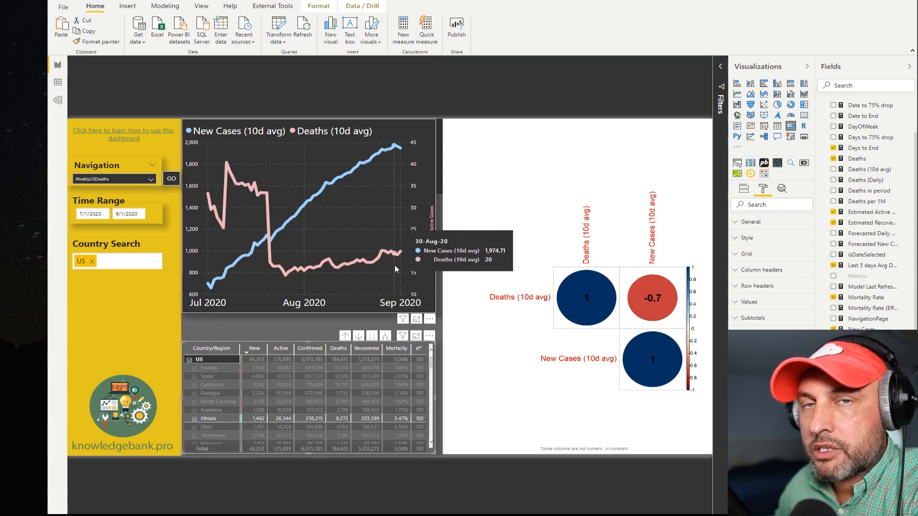
pyautogui.moveTo(396, 270)
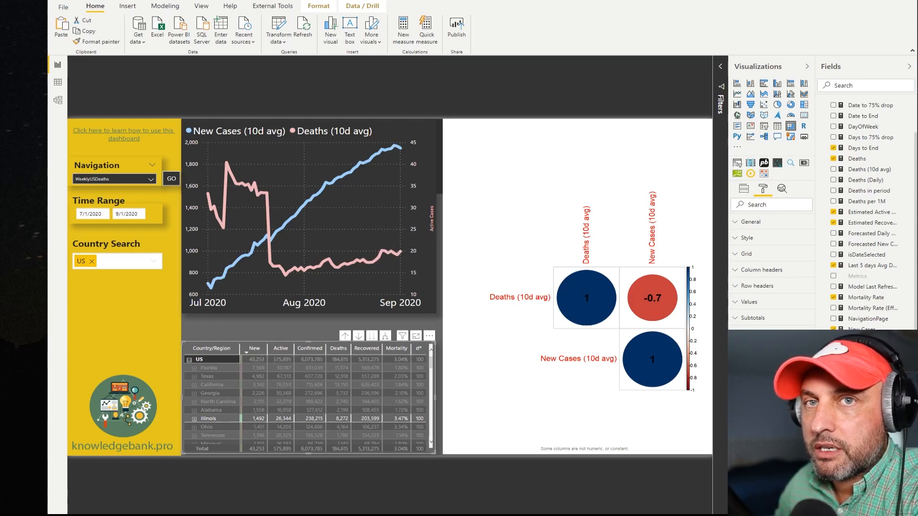